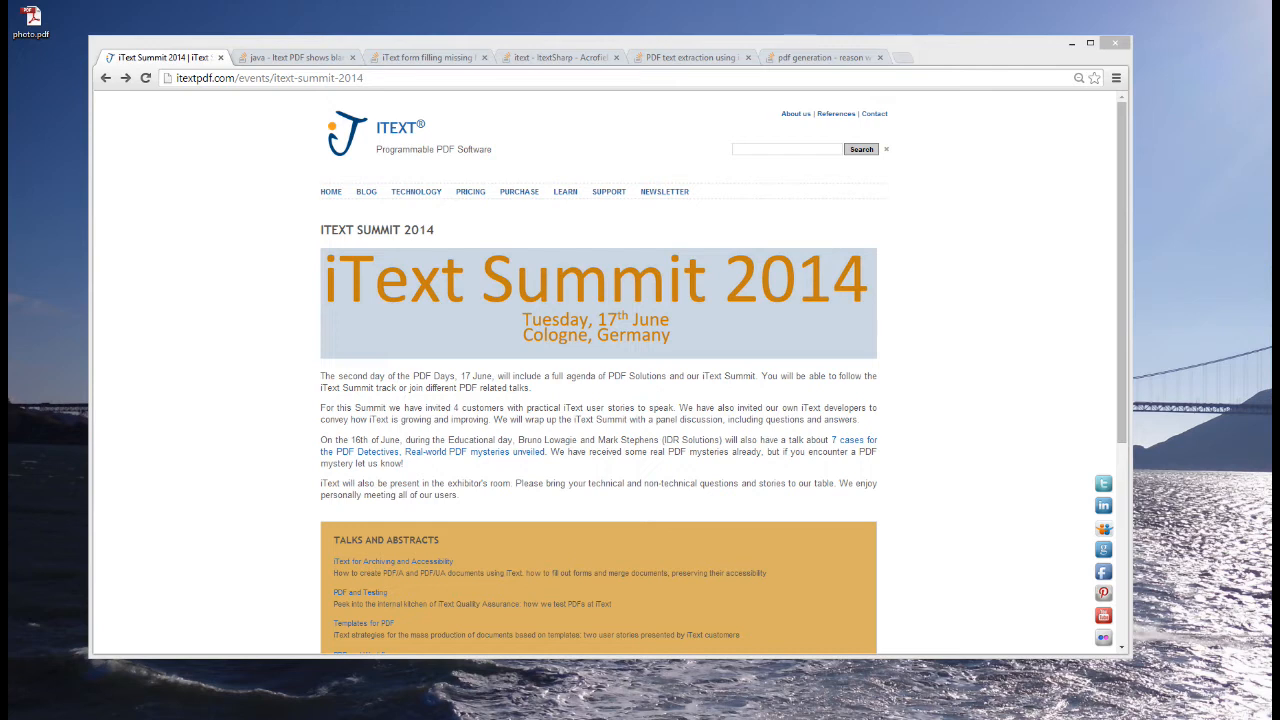
mouse_move(662, 446)
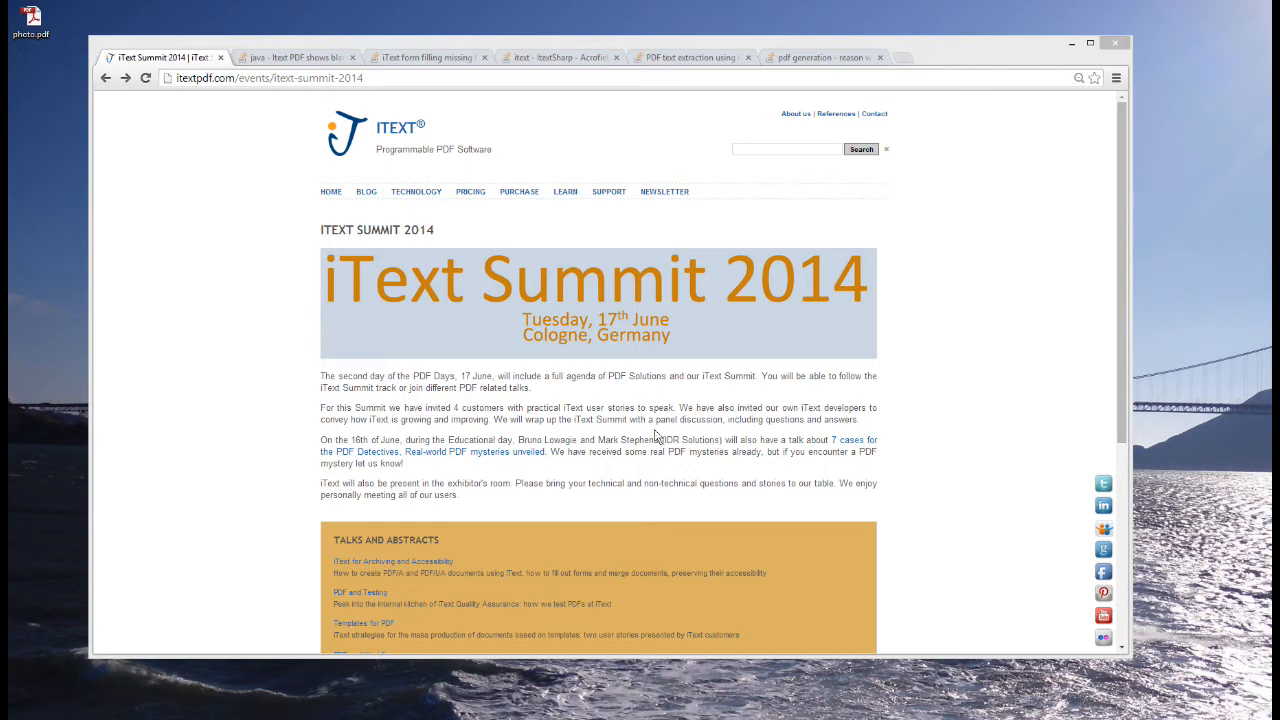
mouse_move(711, 441)
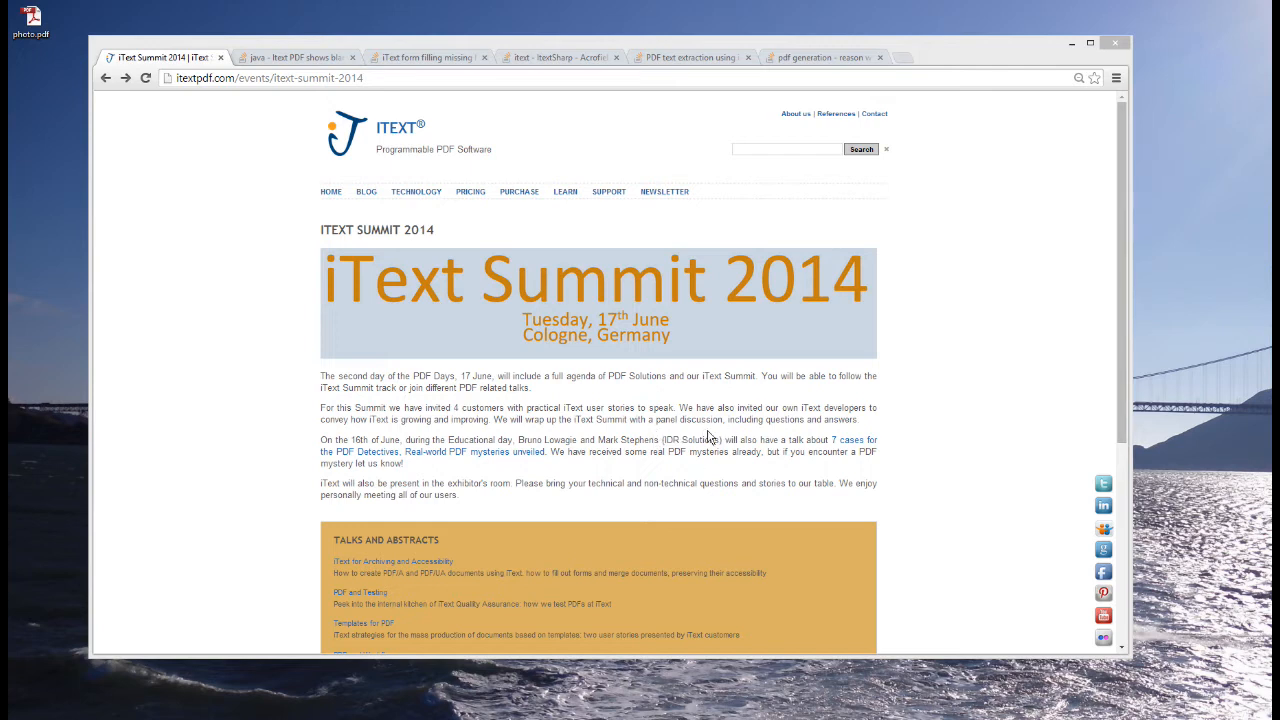
mouse_move(539, 472)
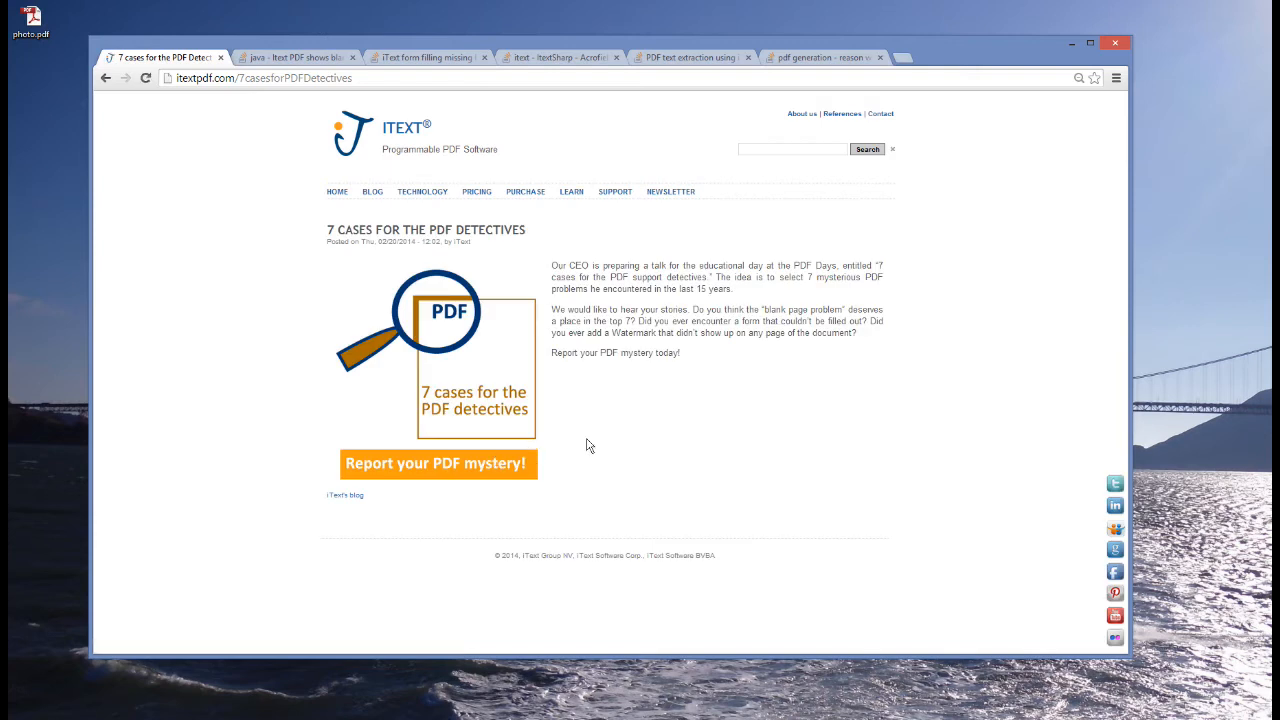
mouse_move(598, 437)
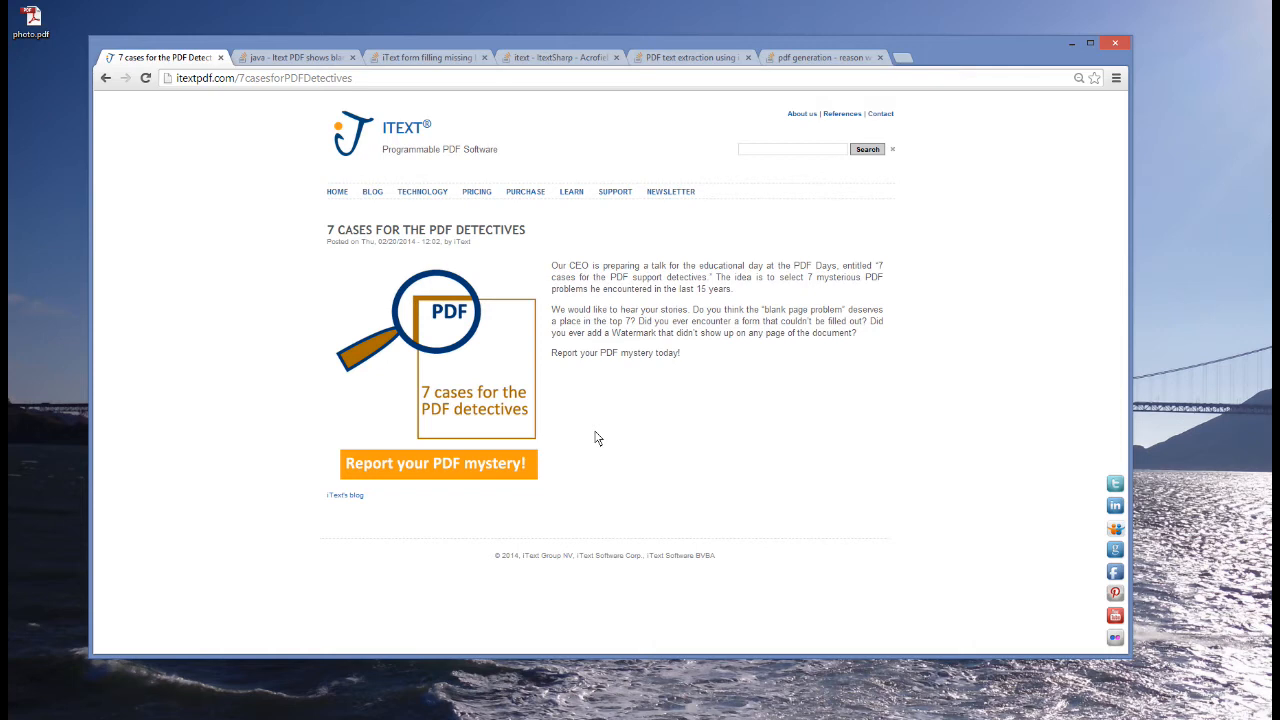
mouse_move(339, 322)
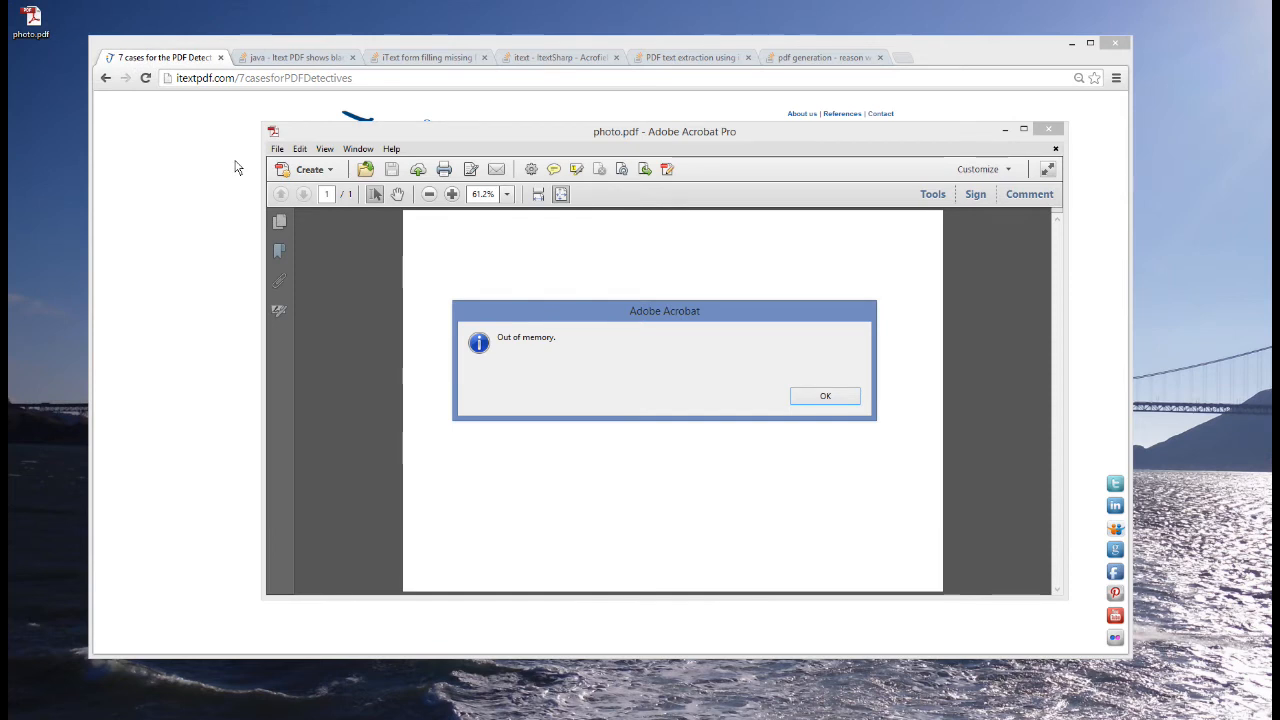
mouse_move(632, 371)
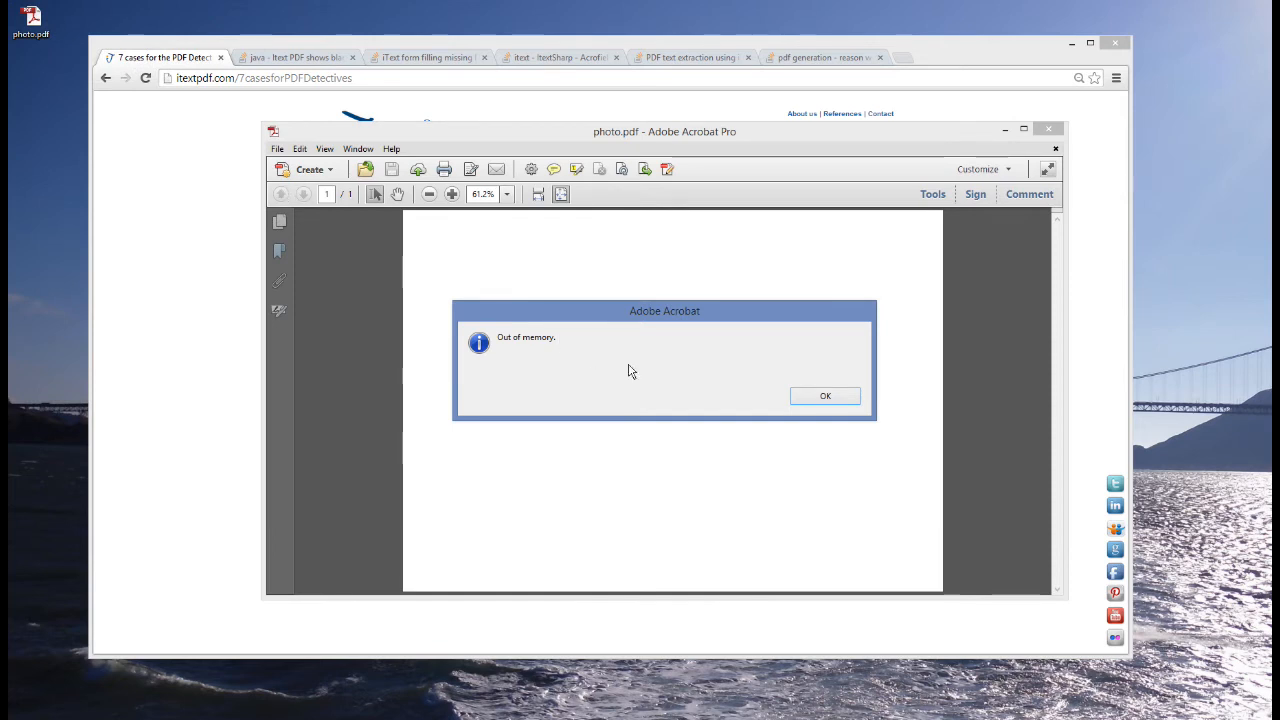
Dismiss the Out of memory alert and review photo.pdf's Description properties.
click(825, 395)
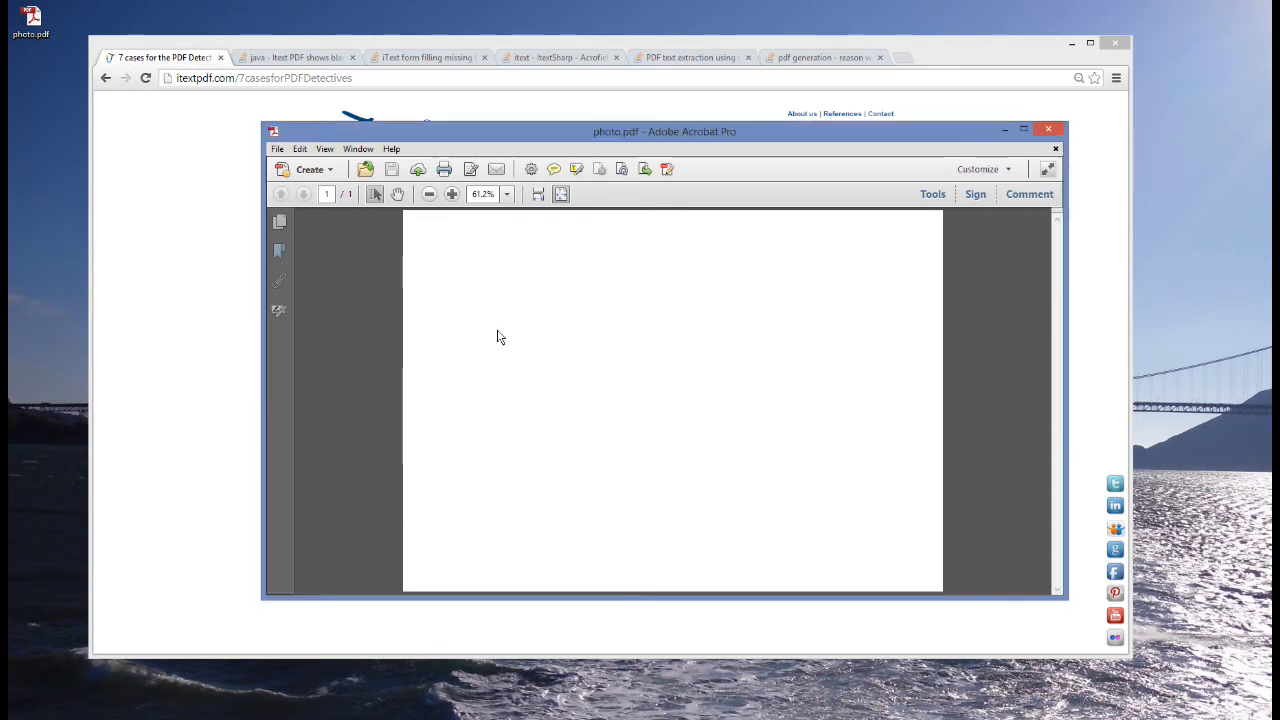
click(277, 148)
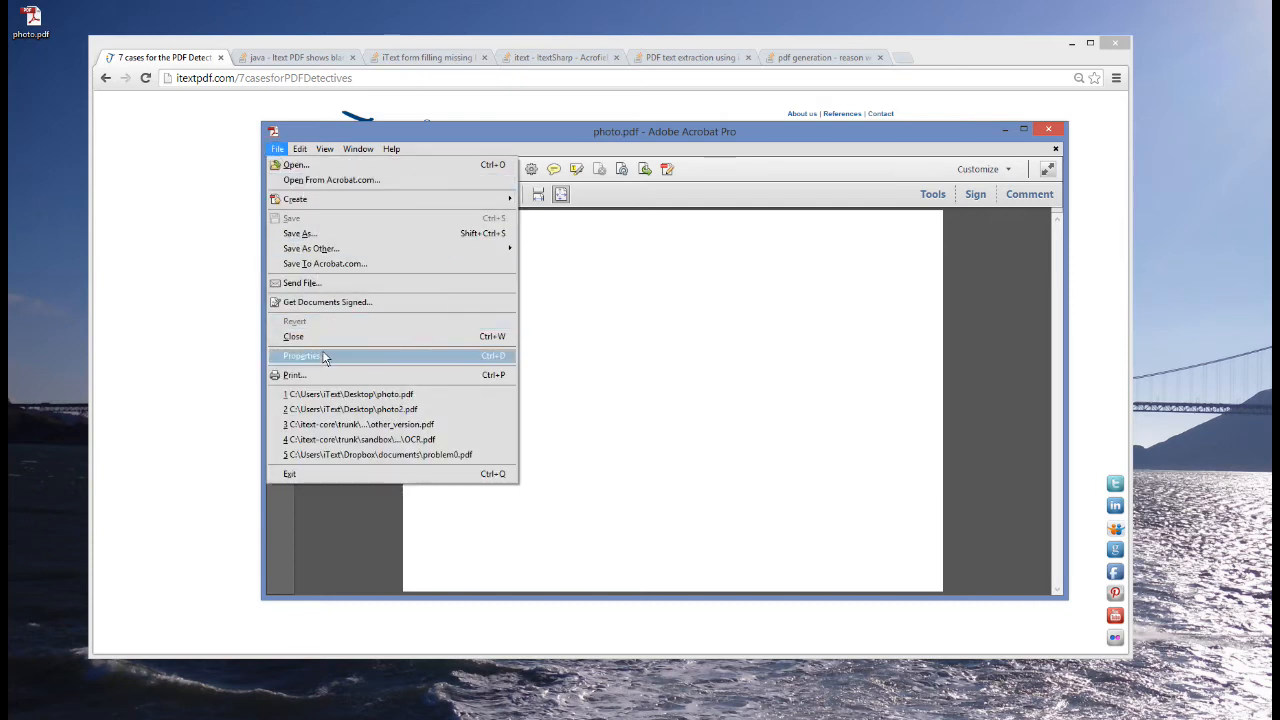
click(303, 355)
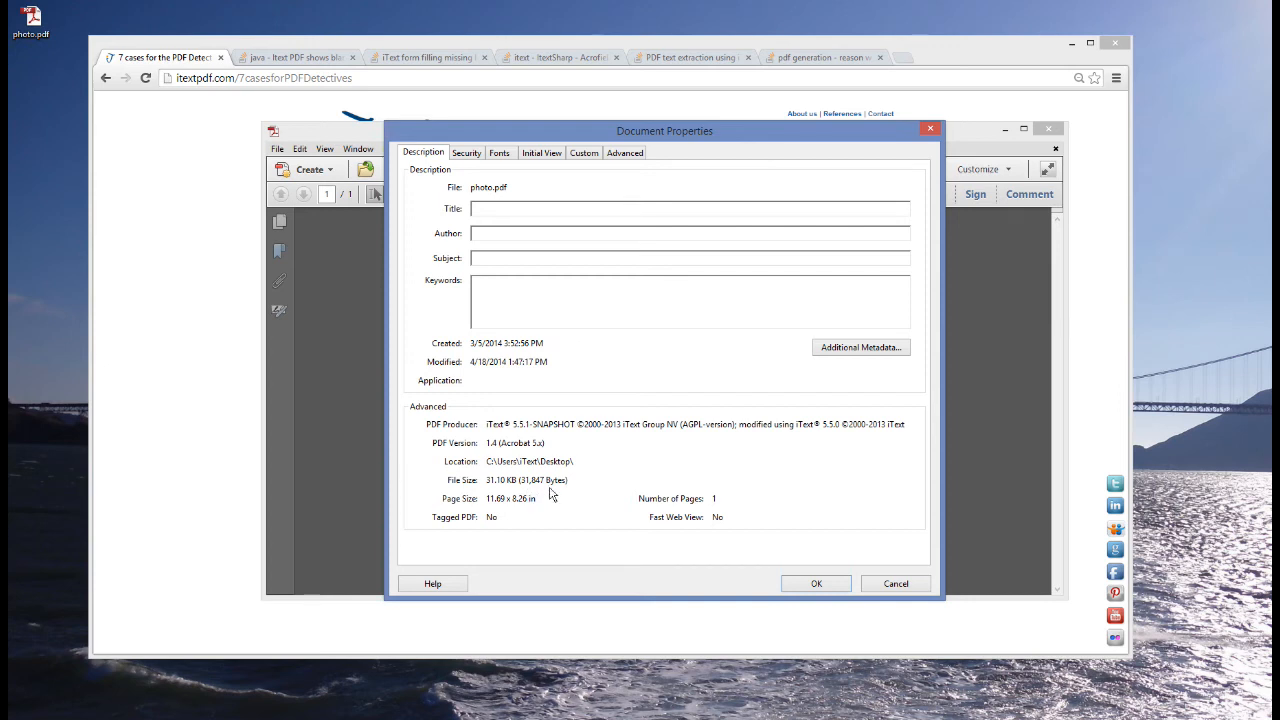
mouse_move(497, 492)
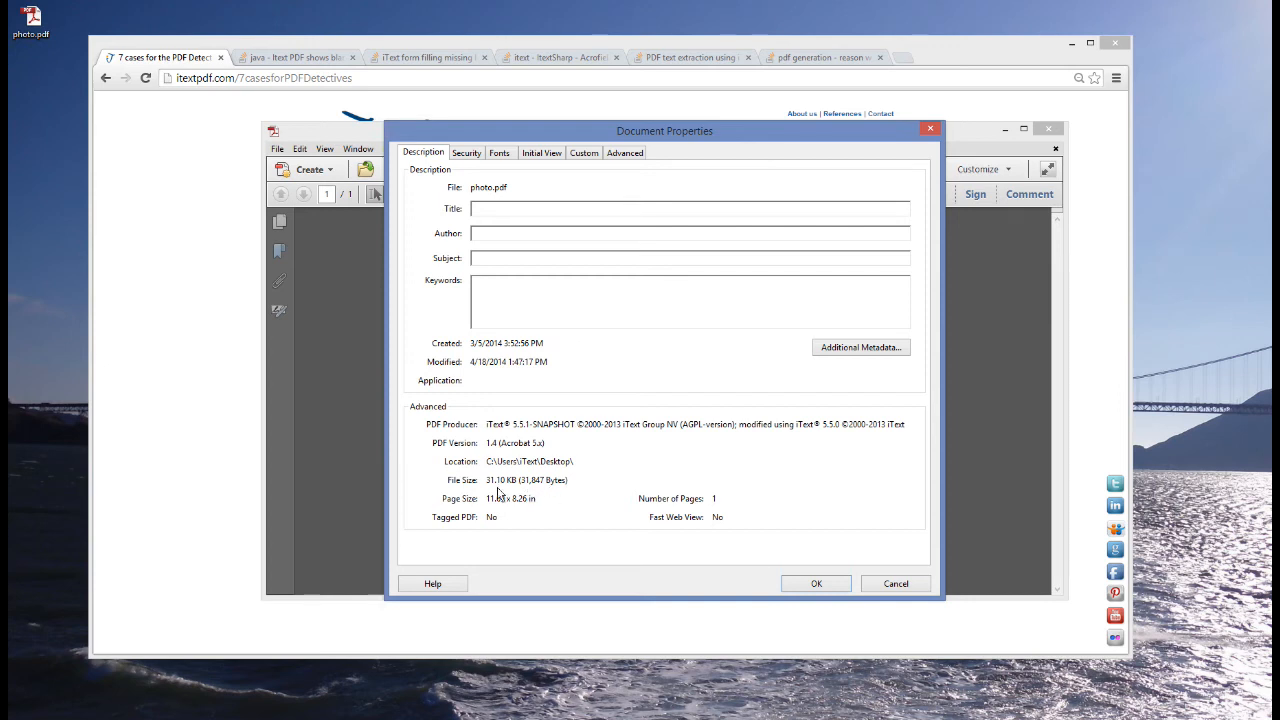
mouse_move(510, 498)
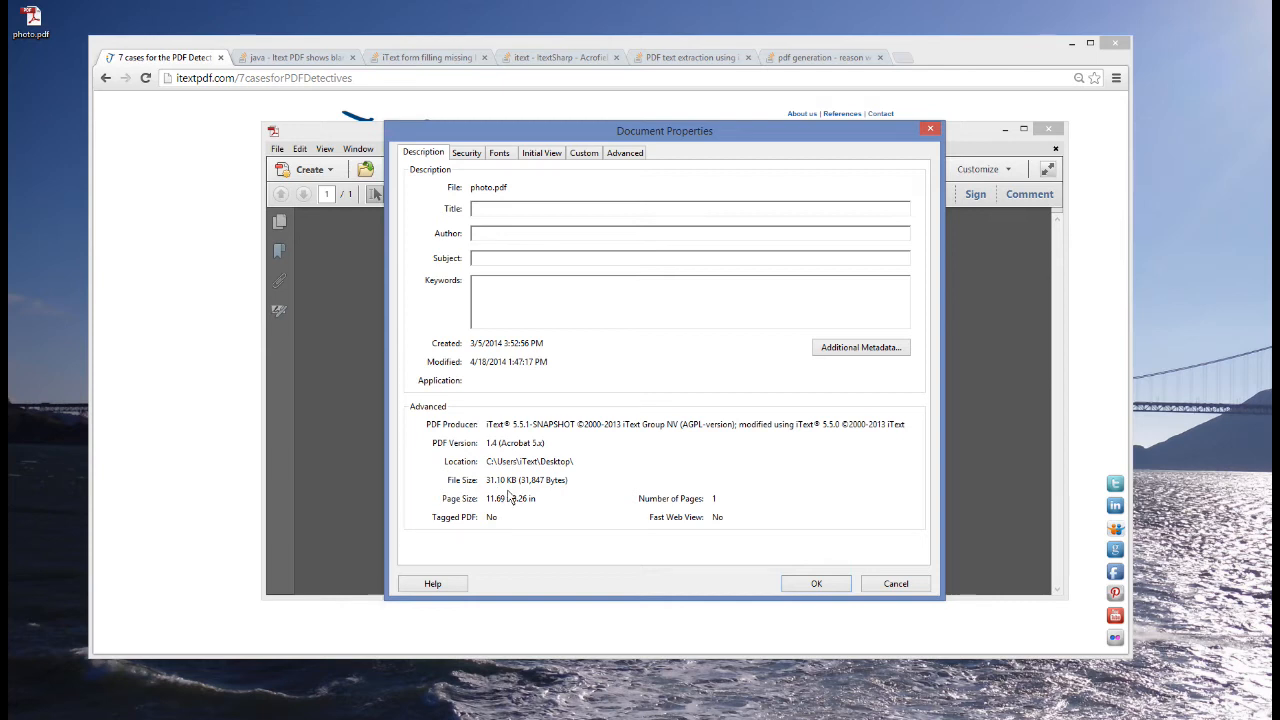
click(816, 583)
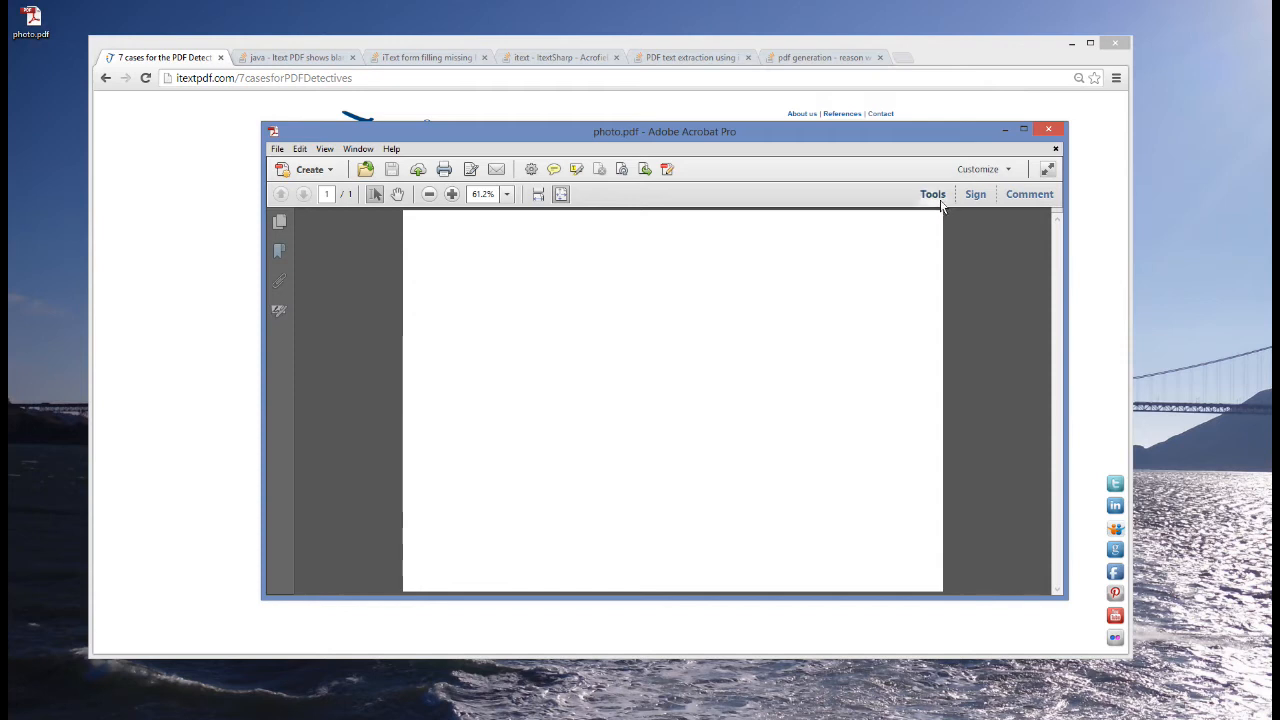
Run Preflight's 'Report PDF syntax issues' check on photo.pdf, confirm no errors, and close.
click(931, 193)
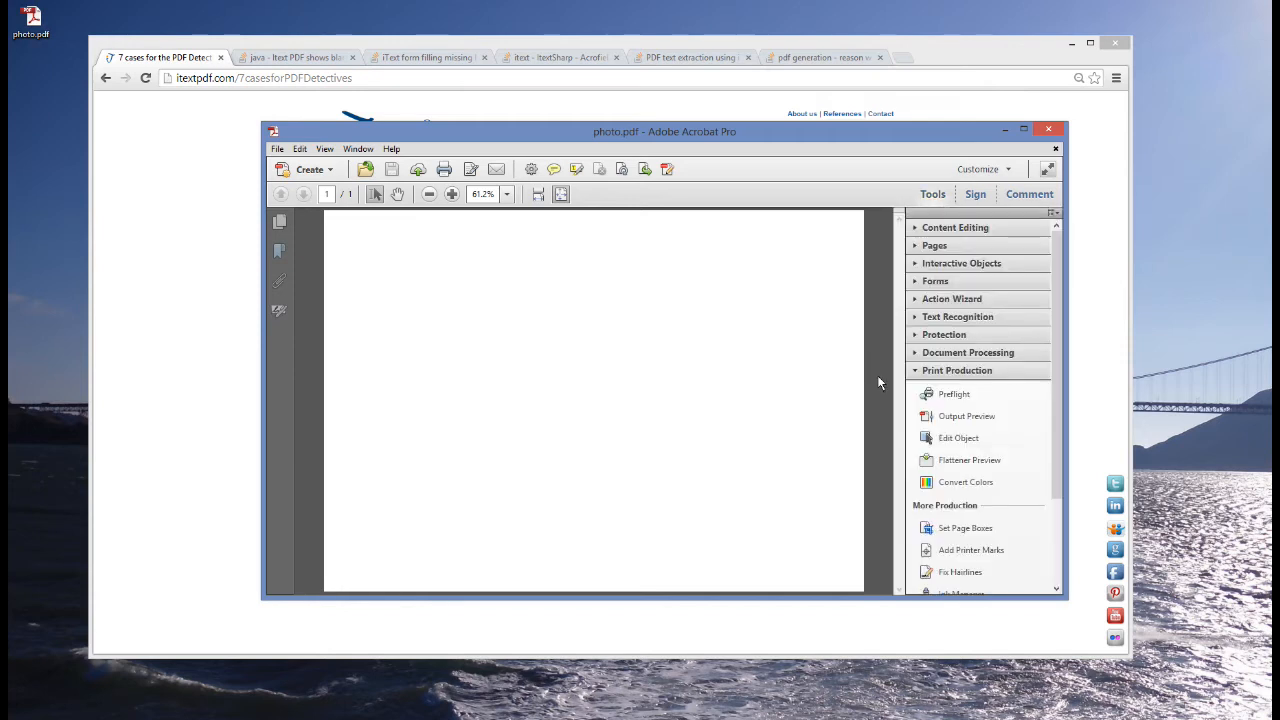
mouse_move(832, 400)
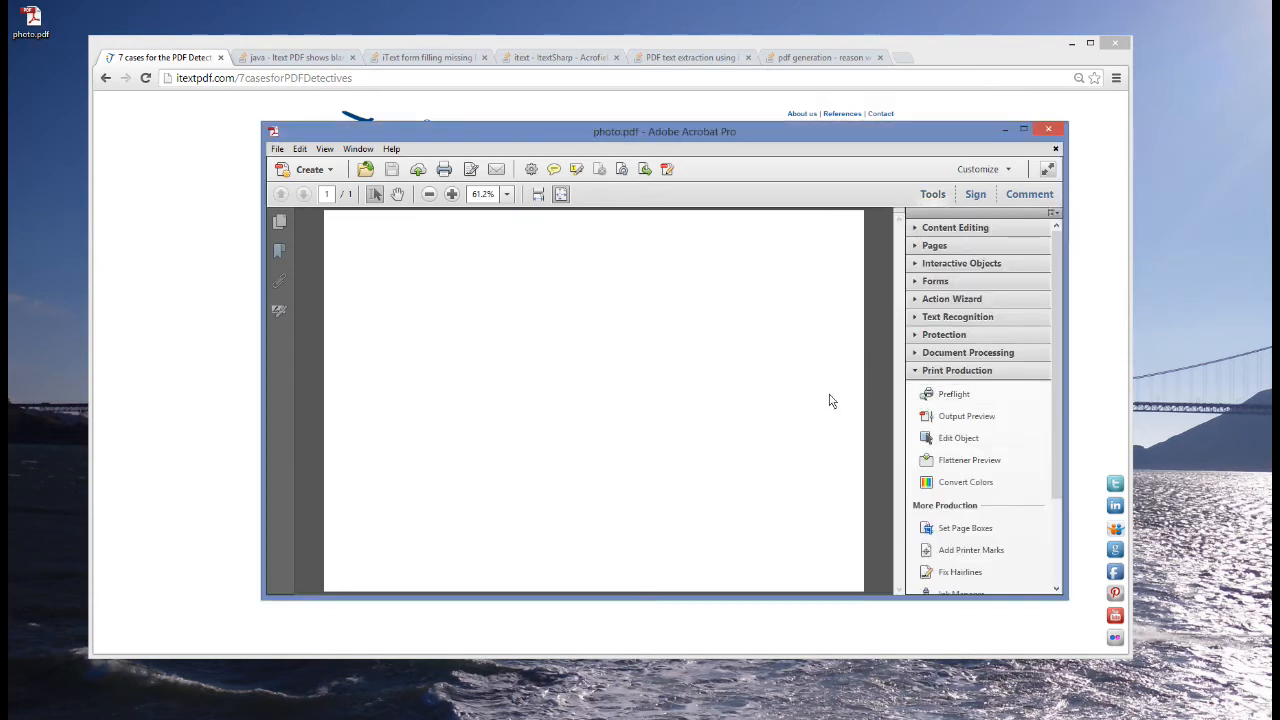
click(953, 394)
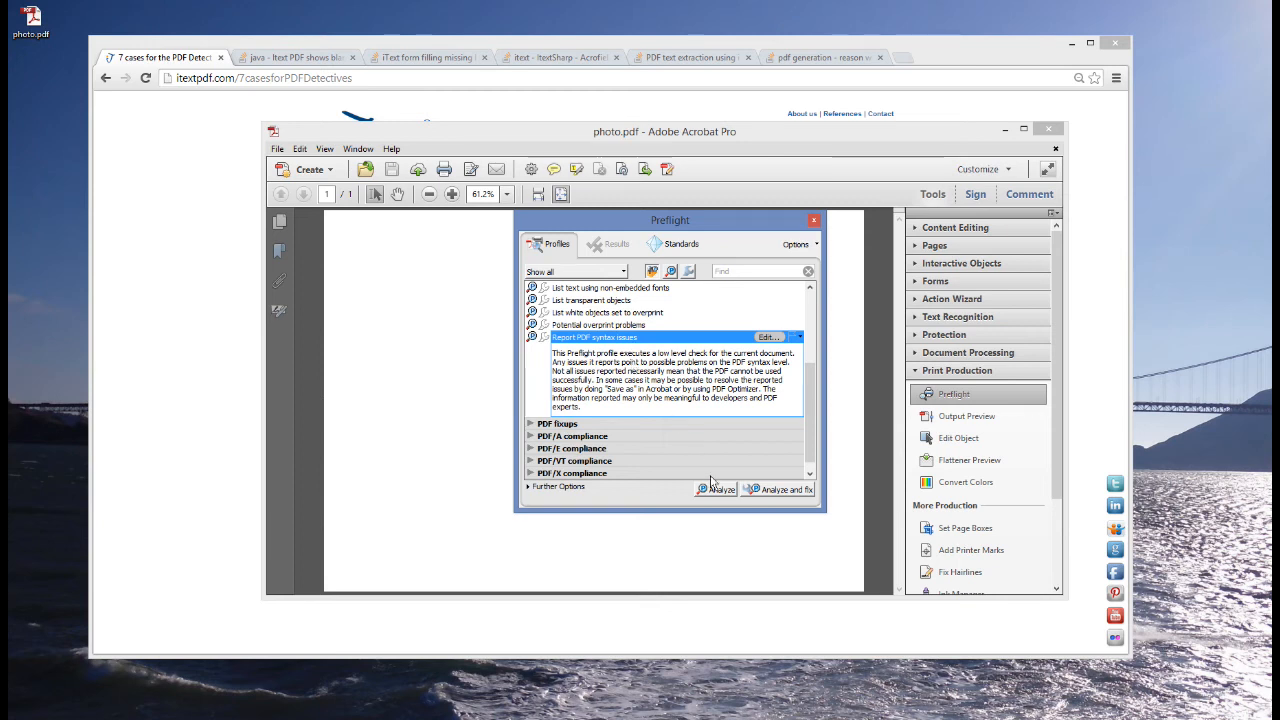
click(718, 488)
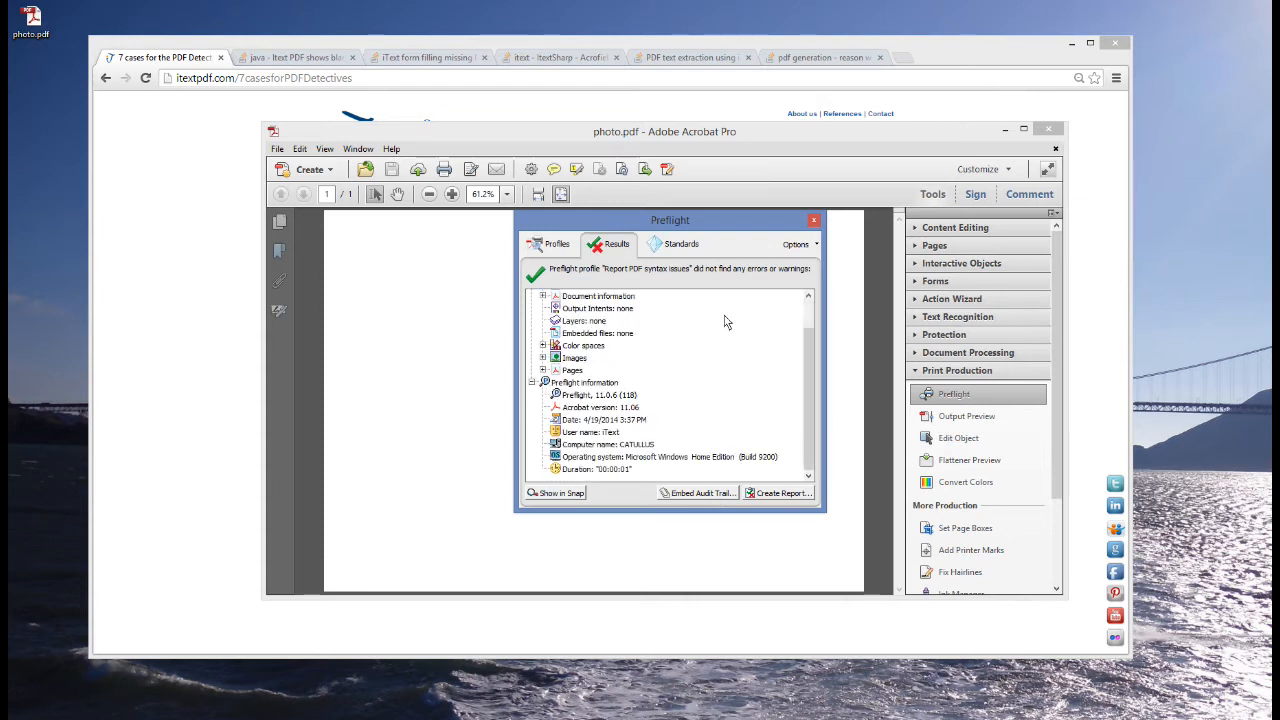
click(813, 220)
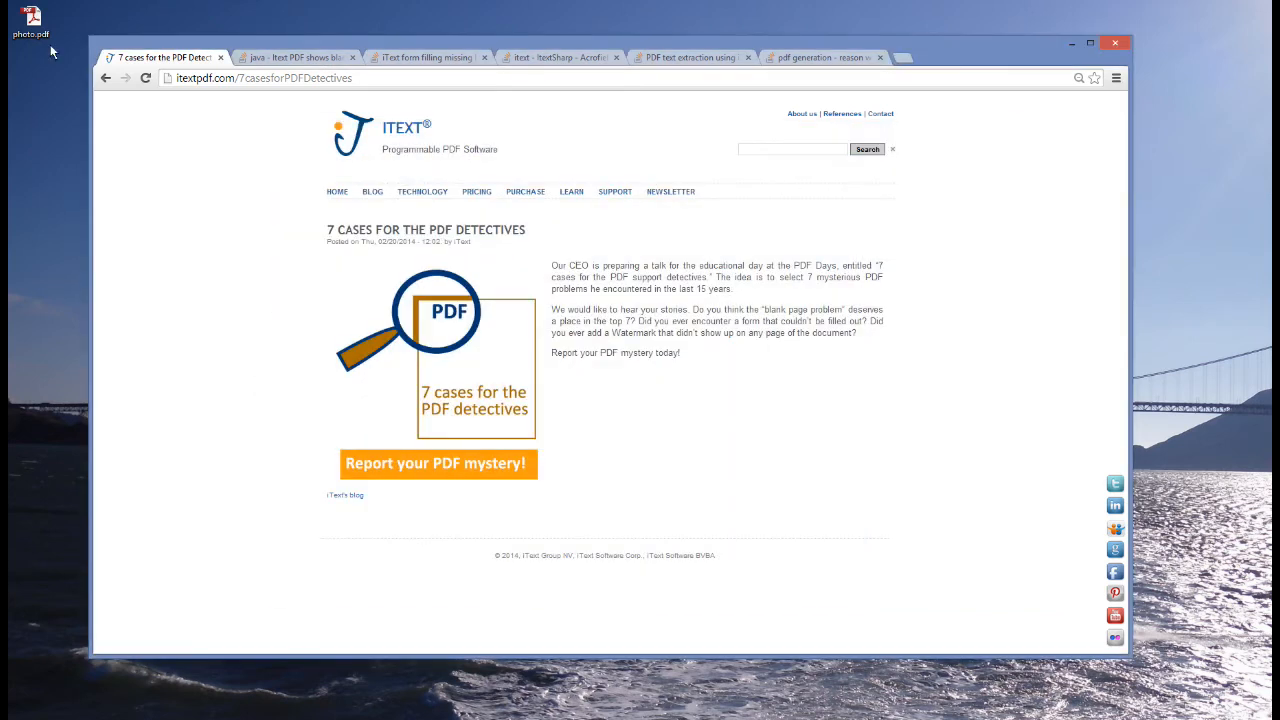
Open photo.pdf in iText RUPS and expand Contents, Resources and XObject to show /Img0.
right_click(35, 20)
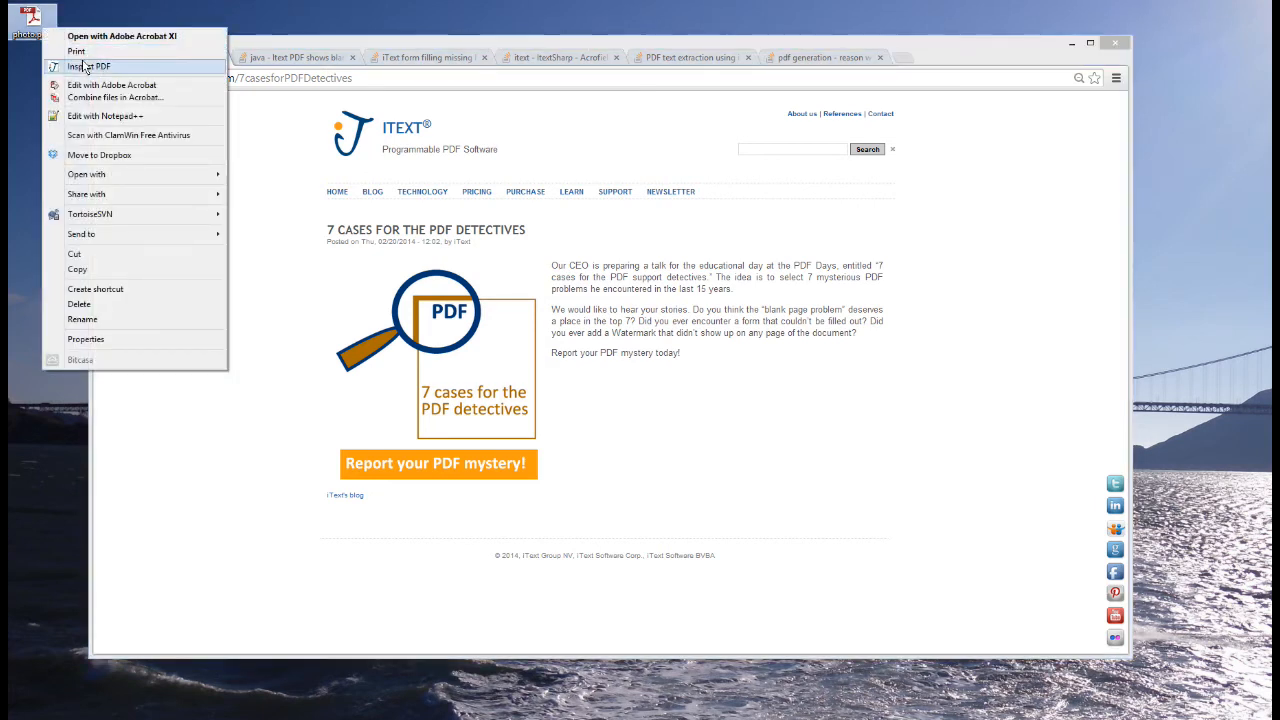
click(98, 68)
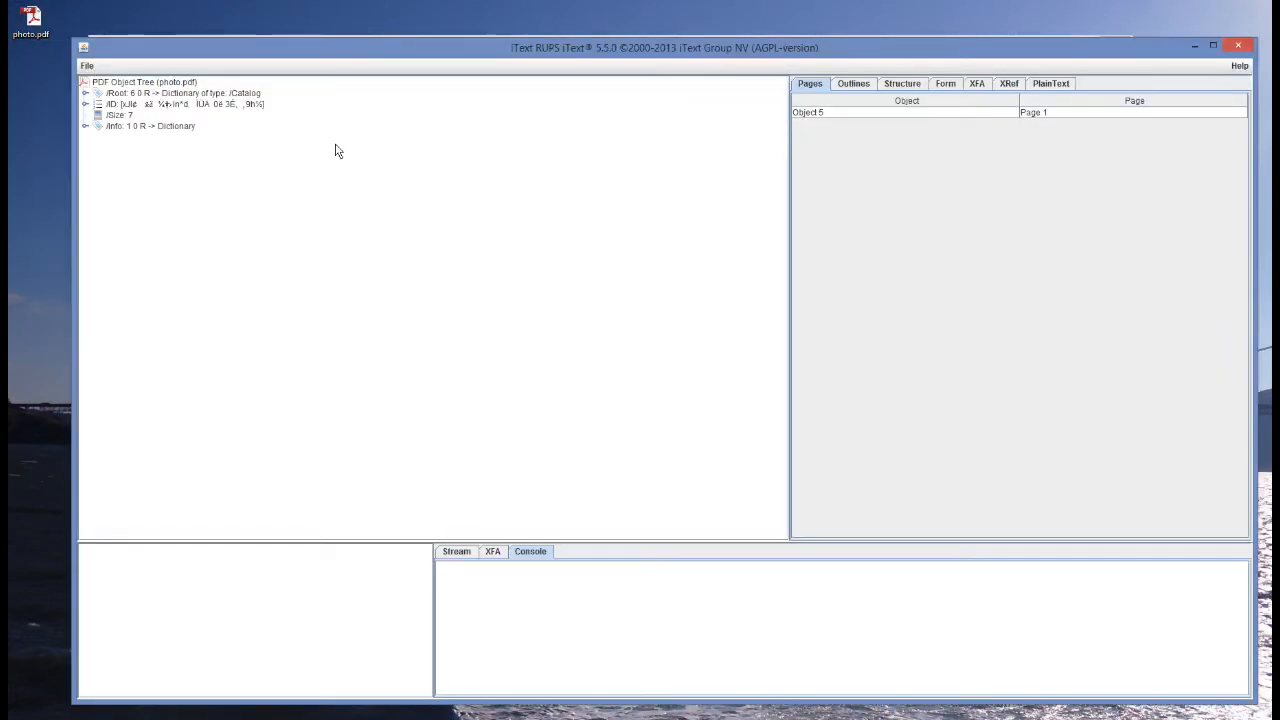
mouse_move(557, 84)
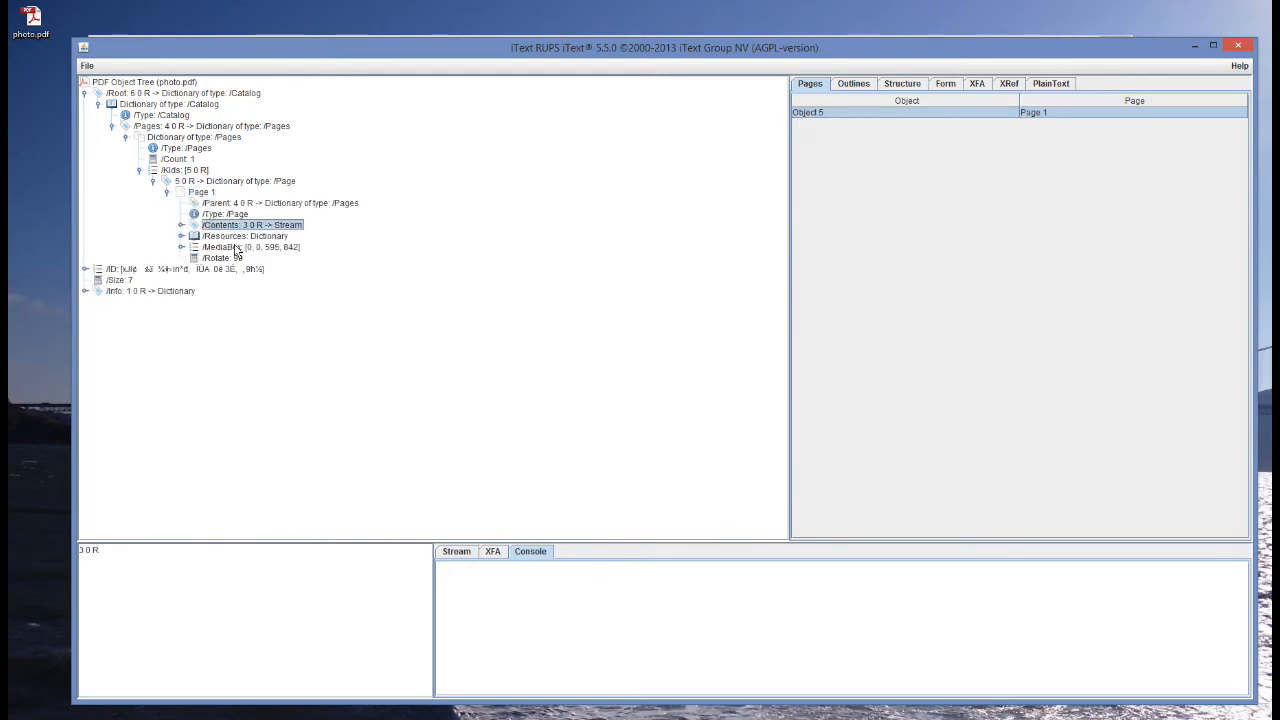
click(180, 224)
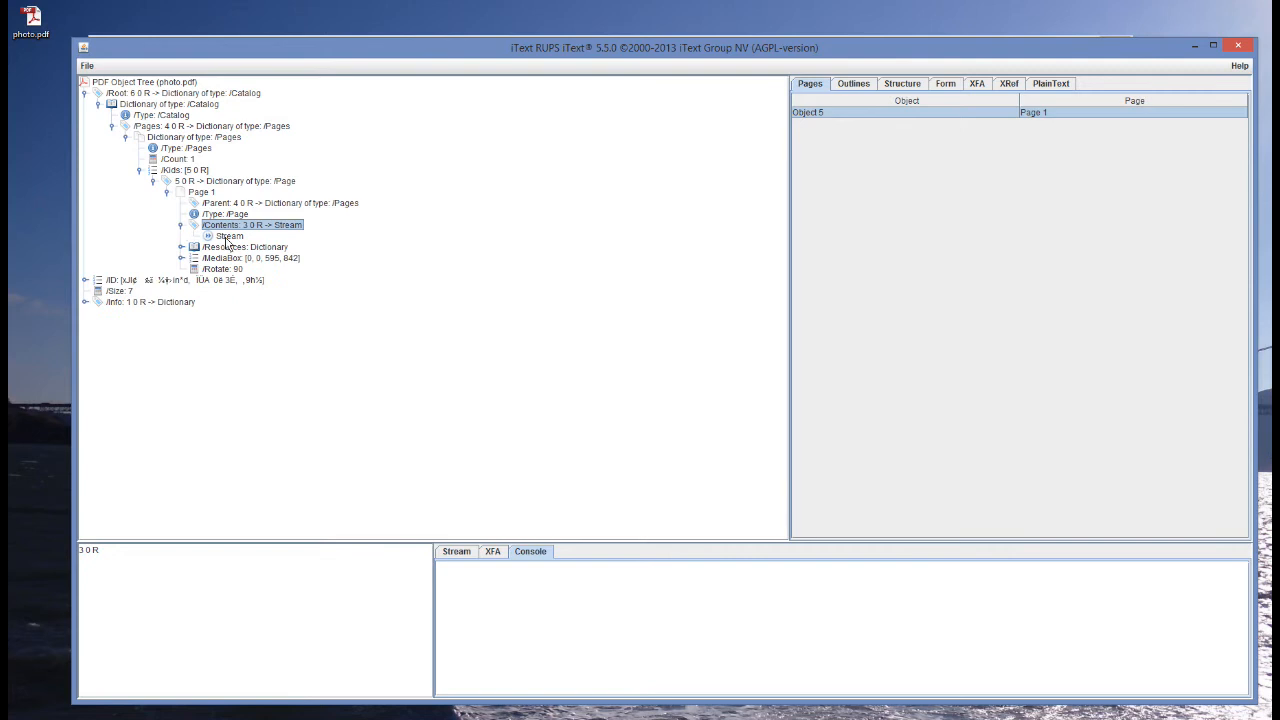
click(229, 235)
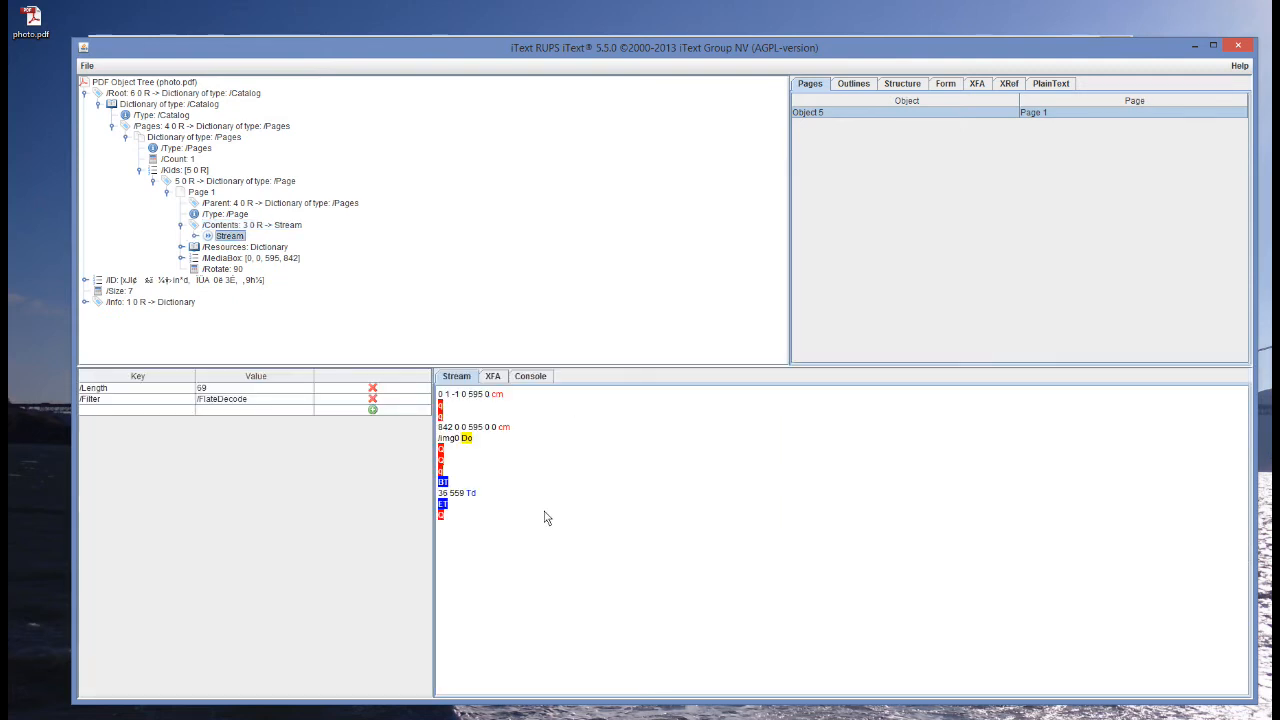
mouse_move(472, 409)
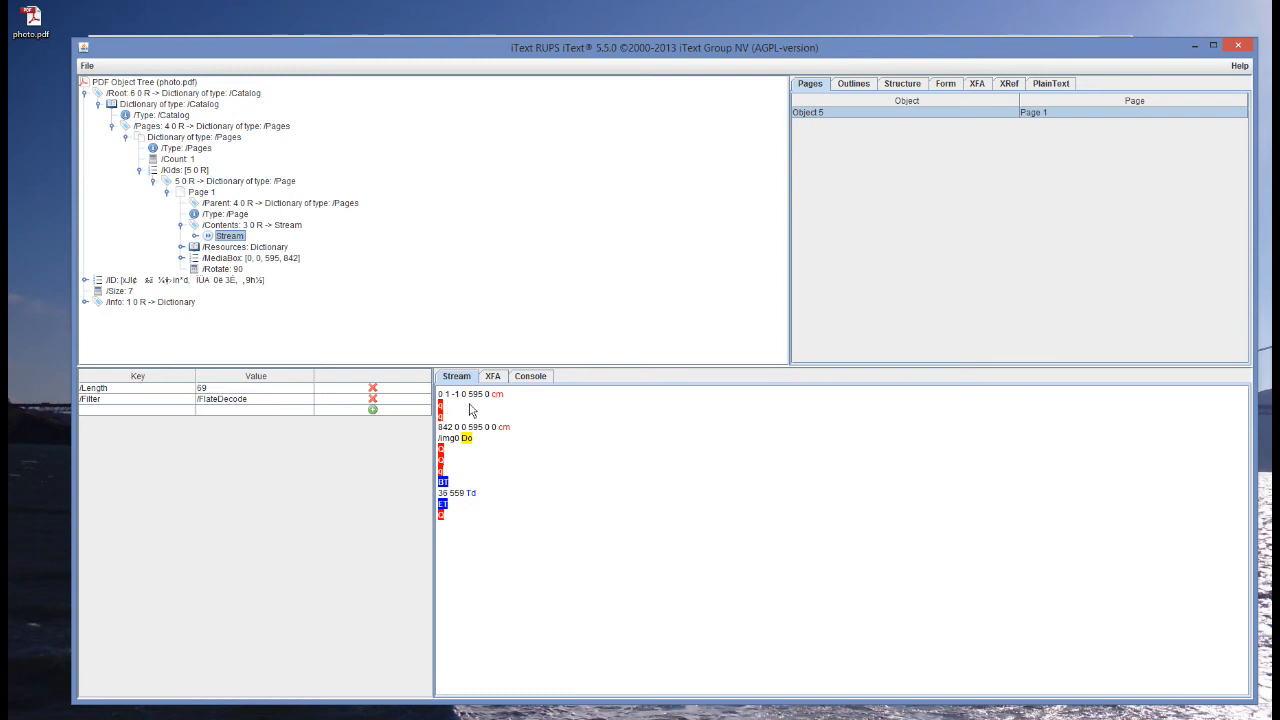
mouse_move(451, 462)
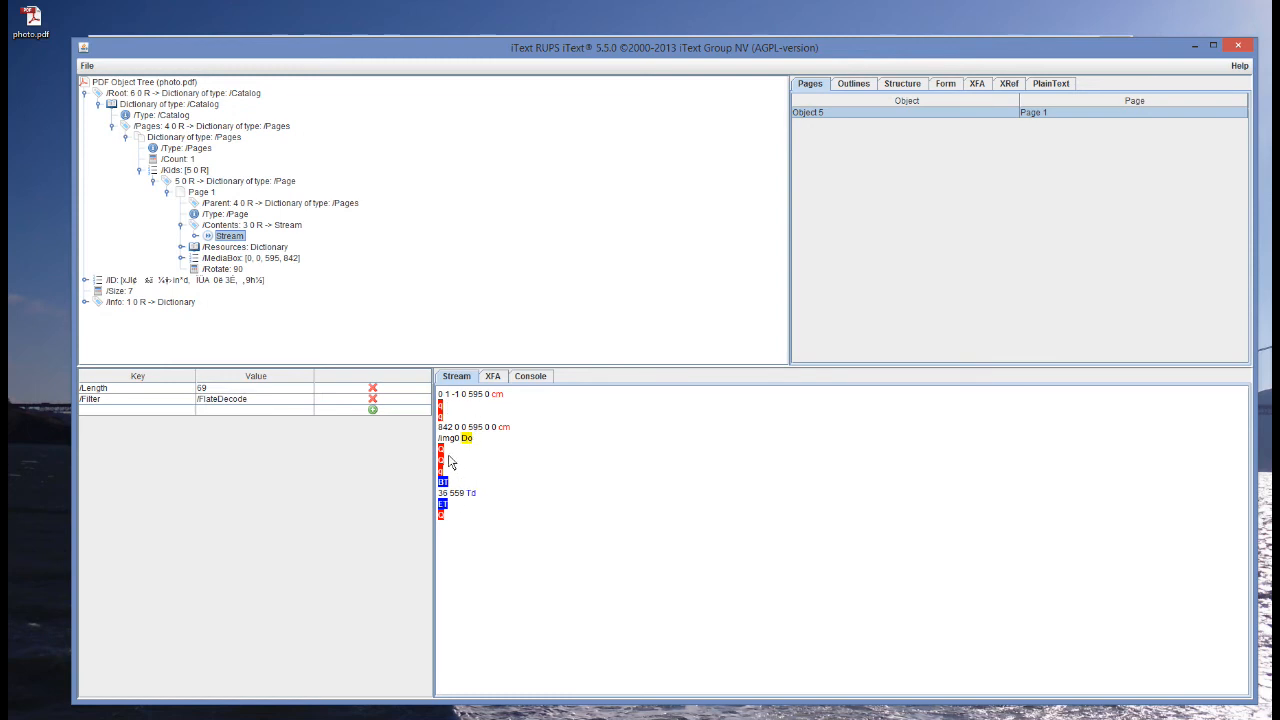
mouse_move(460, 418)
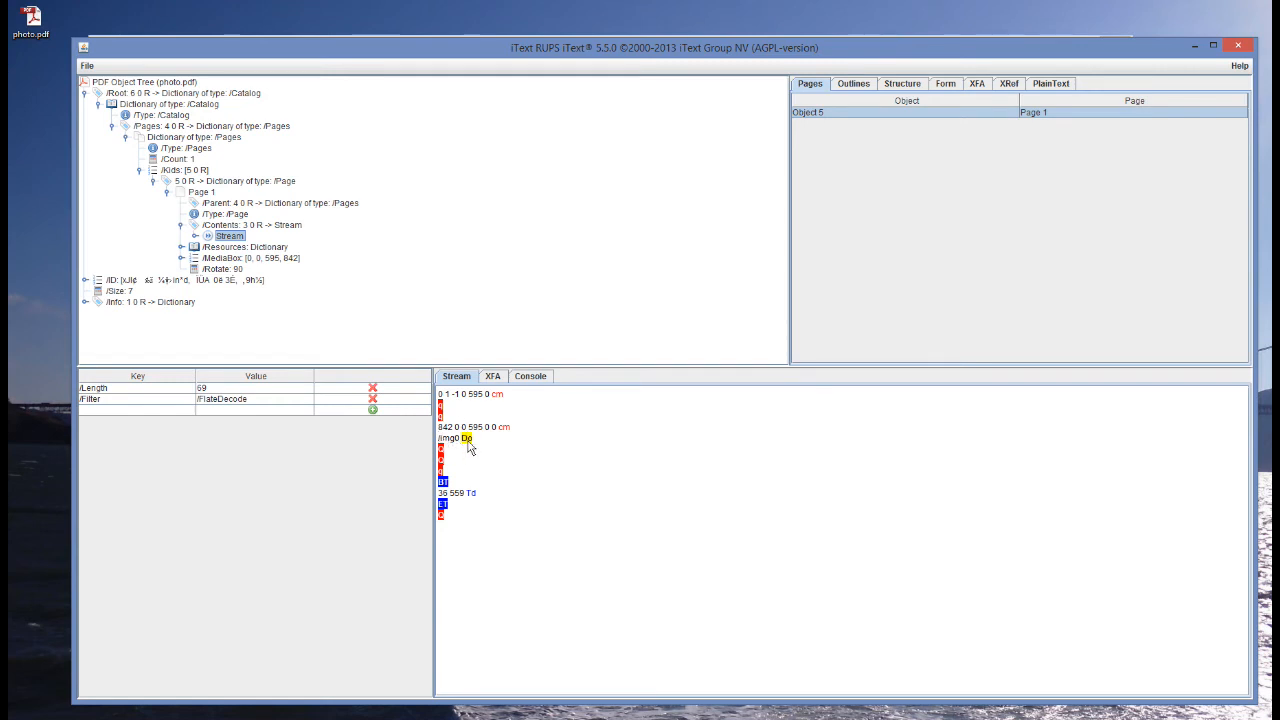
click(194, 247)
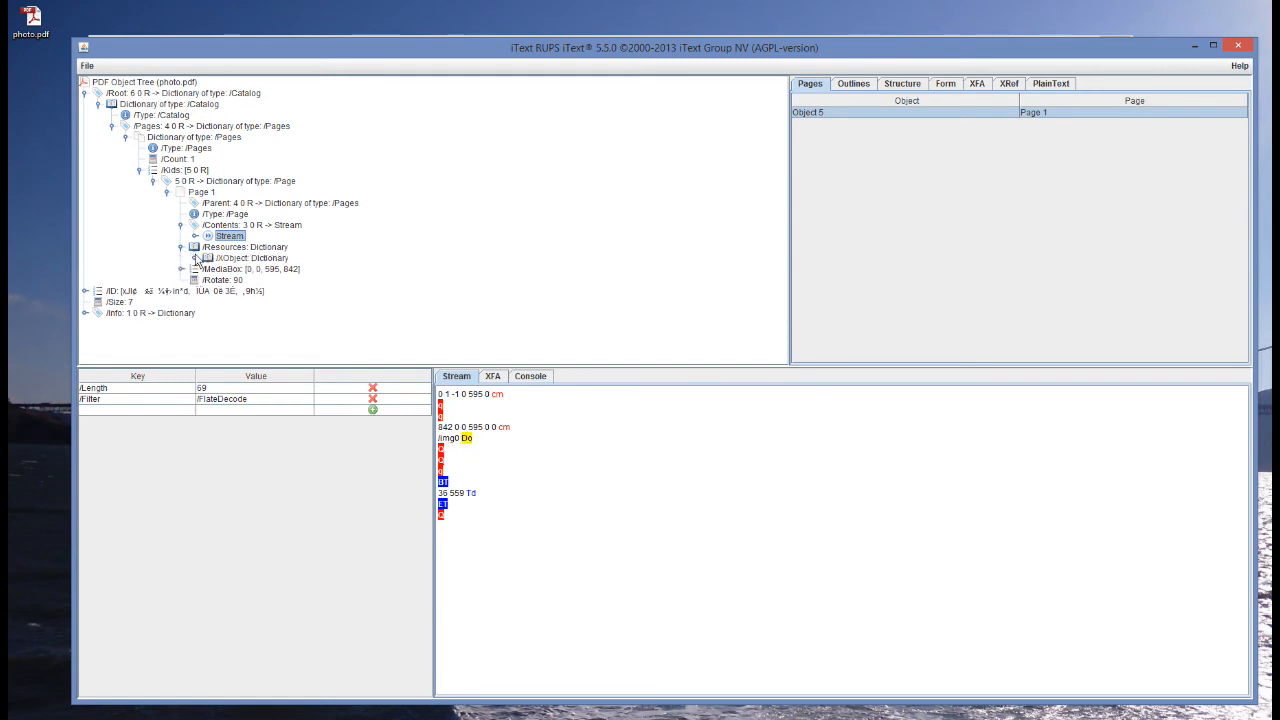
click(197, 258)
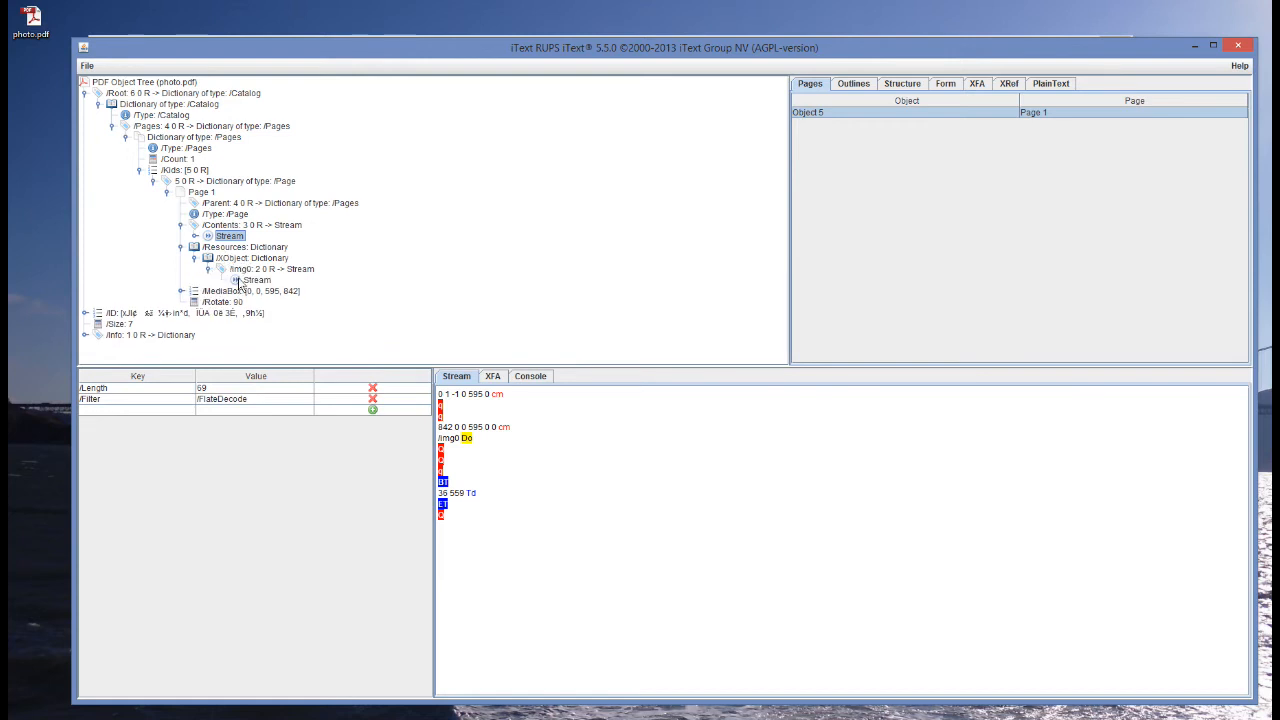
Select /Img0's Stream node to view the 640×480 DeviceRGB photo and its dictionary.
click(255, 279)
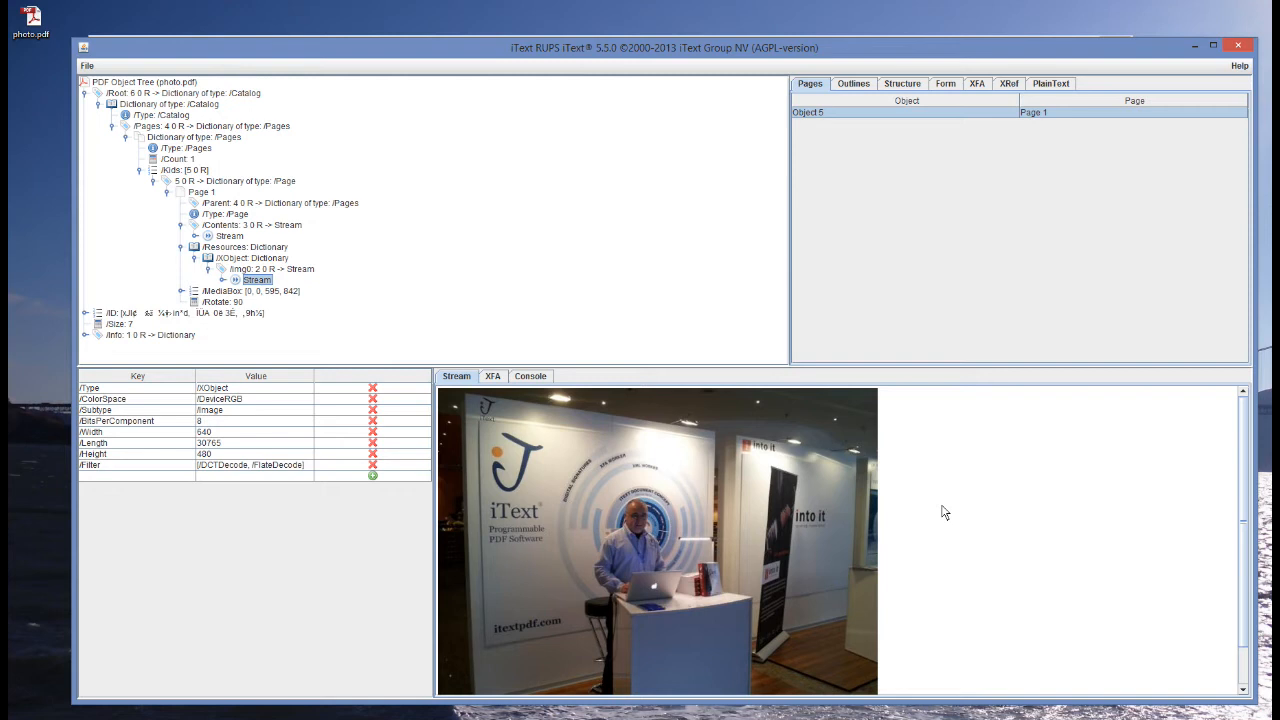
mouse_move(940, 509)
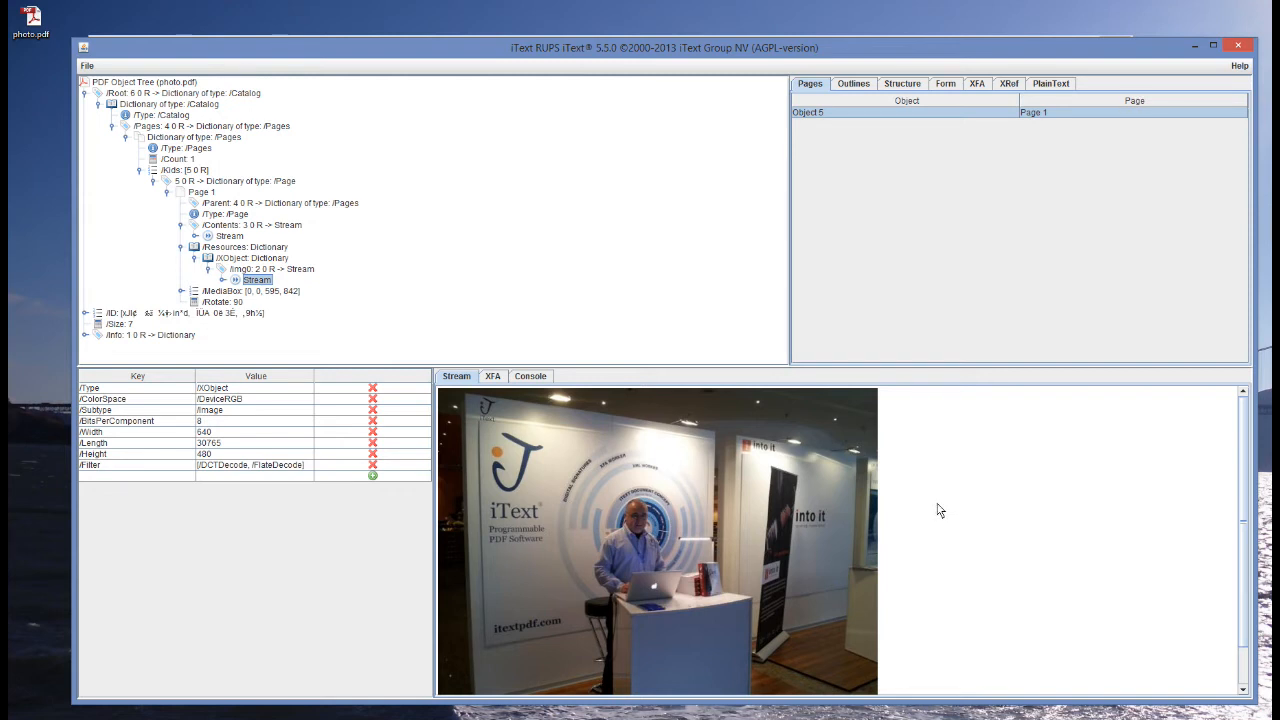
mouse_move(918, 509)
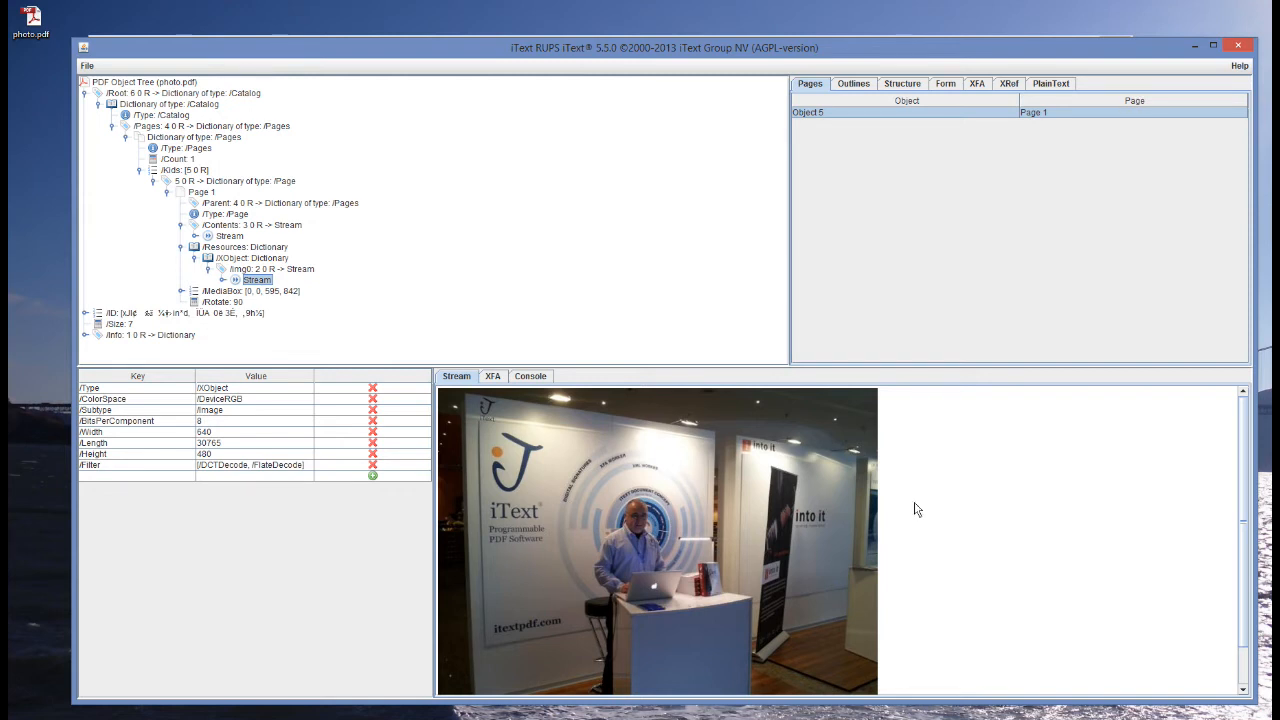
mouse_move(910, 507)
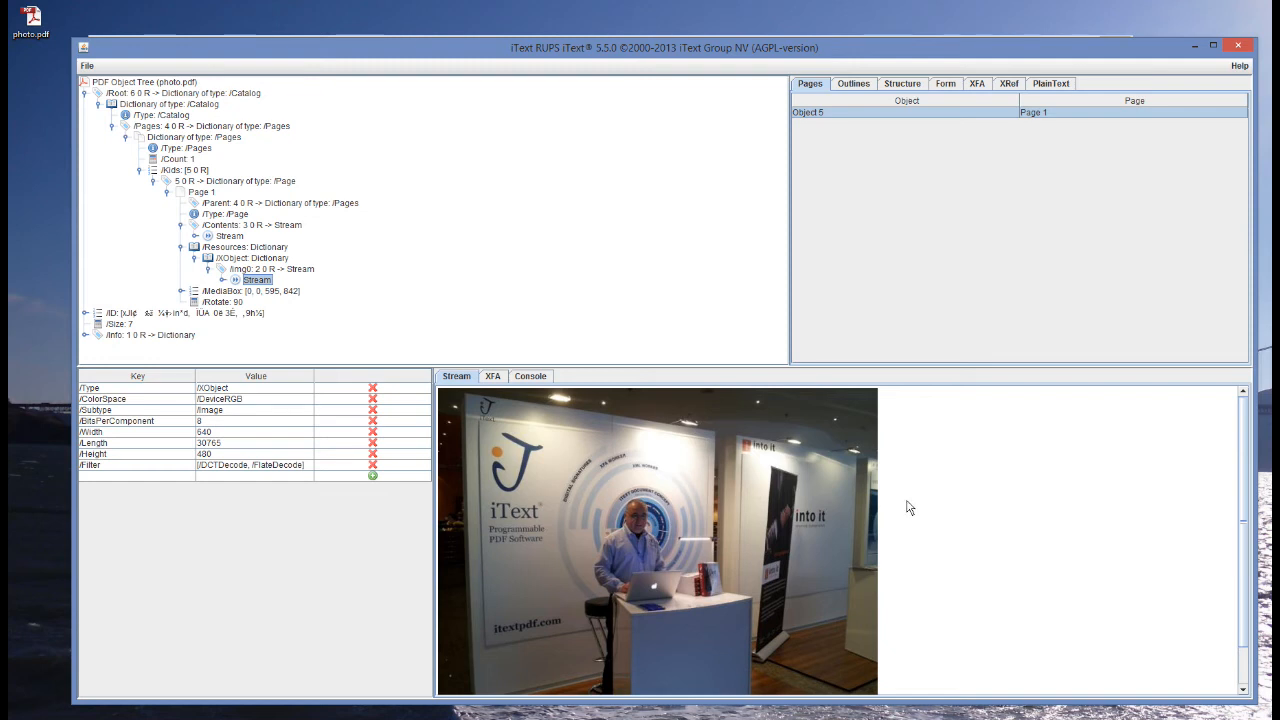
mouse_move(835, 486)
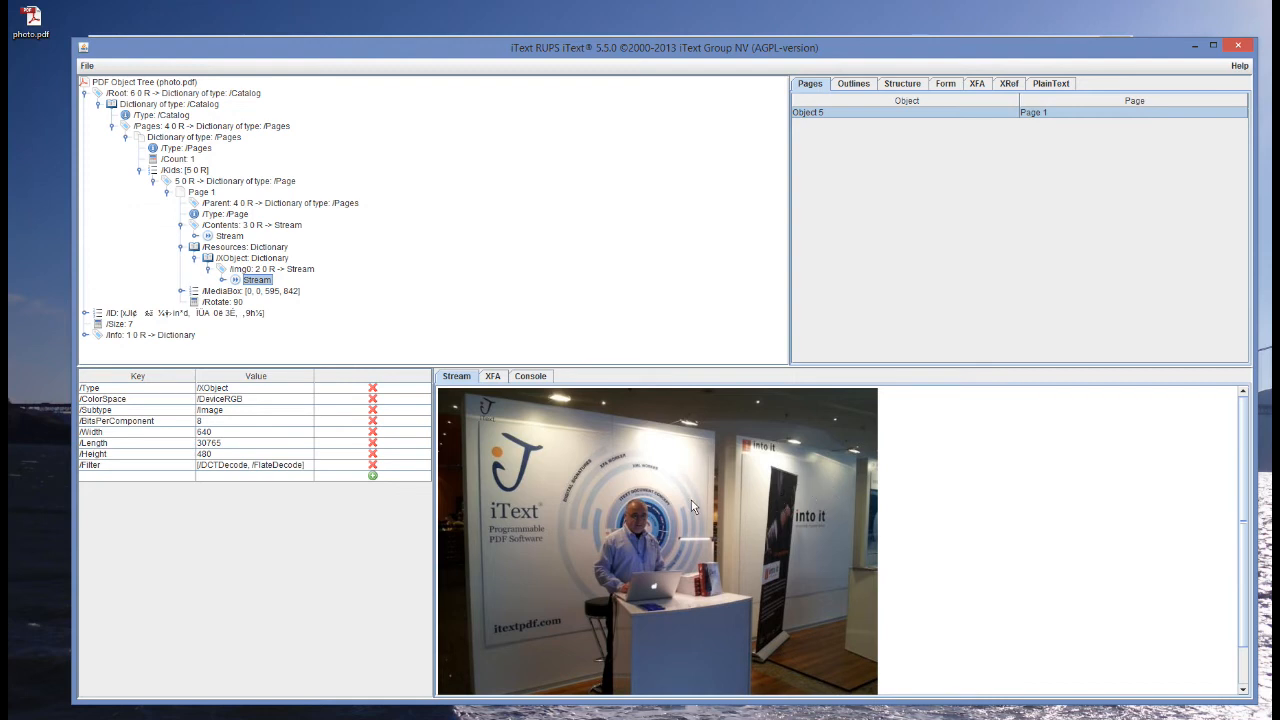
mouse_move(153, 453)
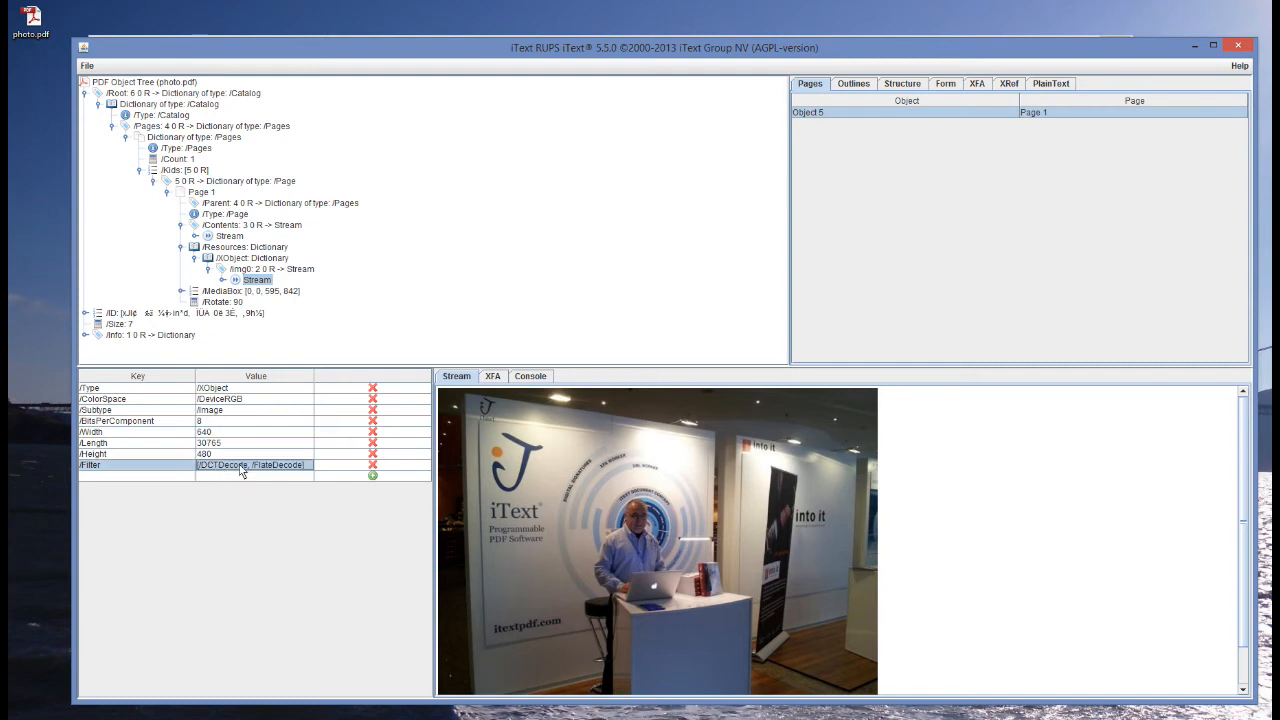
Change the image's /Filter value to [/FlateDecode /DCTDecode].
click(240, 464)
text(, /Decode)
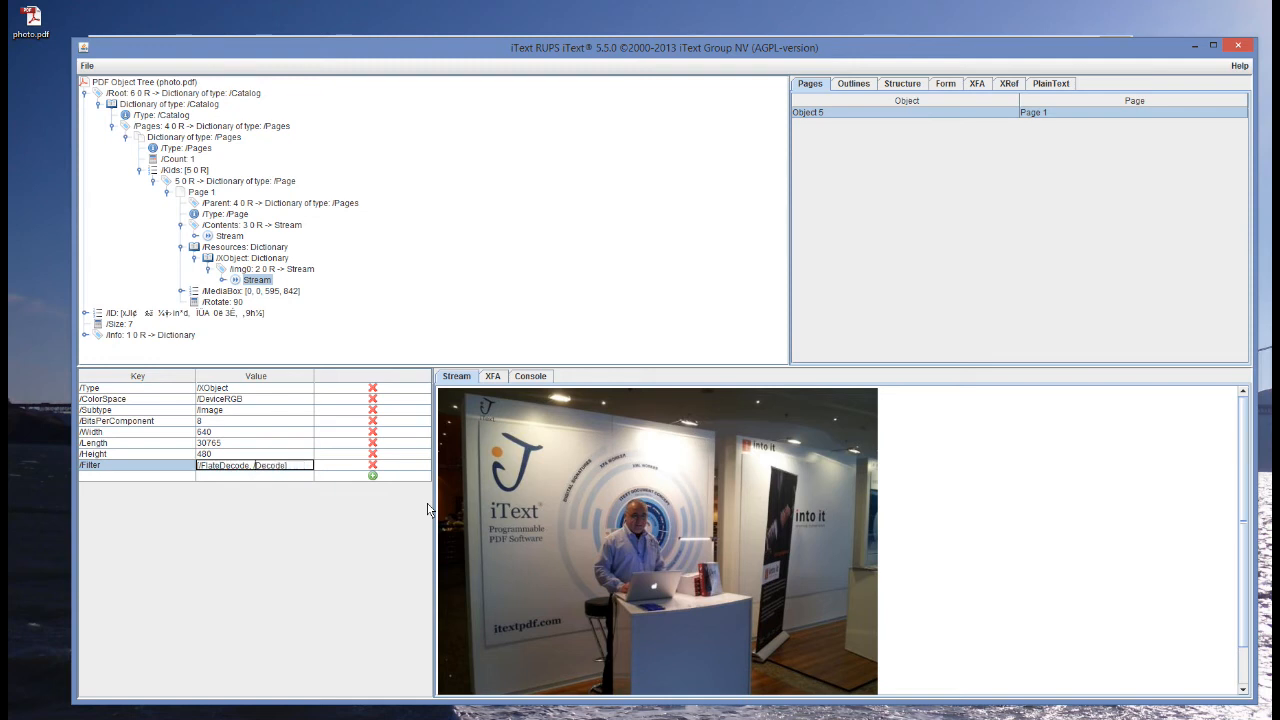
text(/DCTDecode)
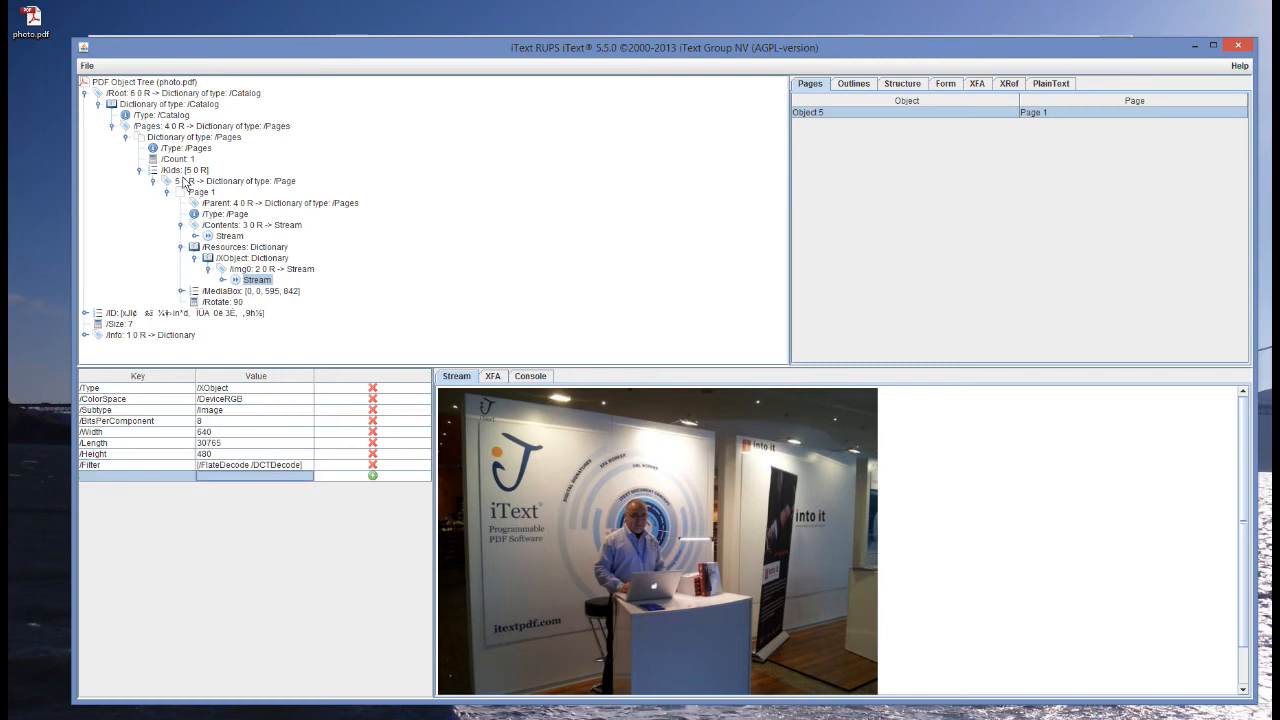
Save the edited PDF to the Desktop as photo2.pdf and dismiss the confirmation.
click(88, 64)
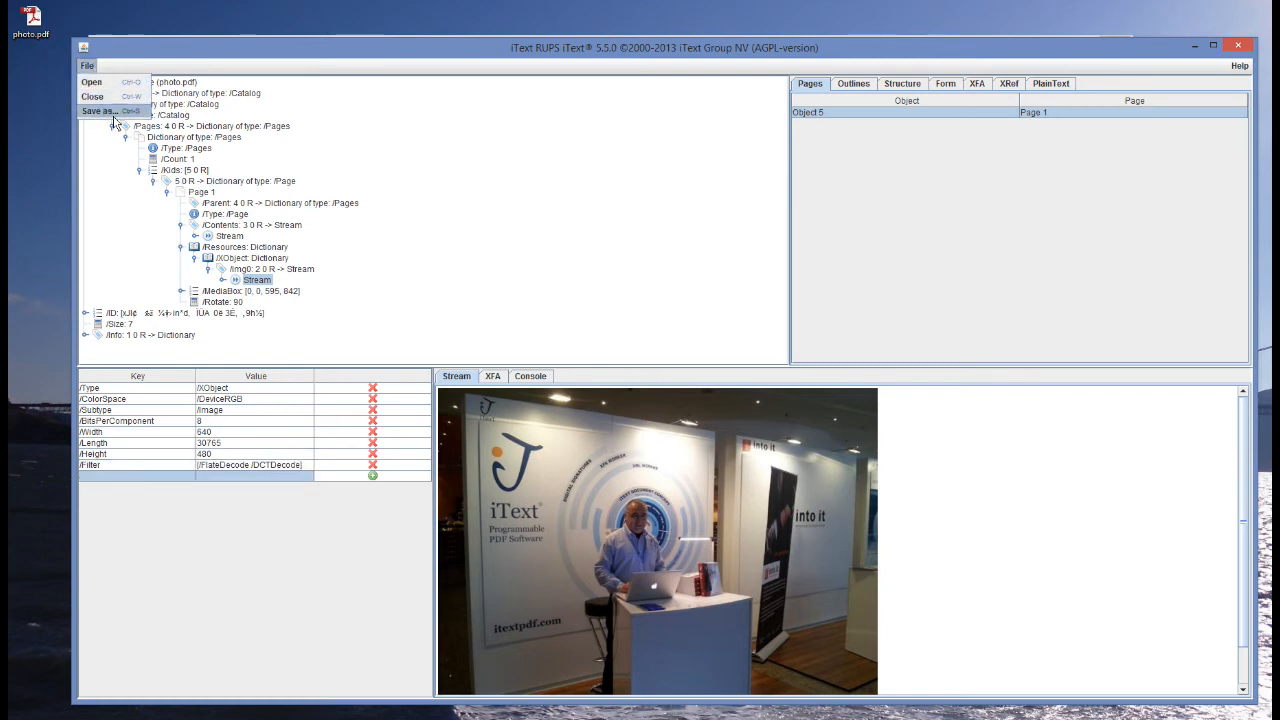
click(103, 104)
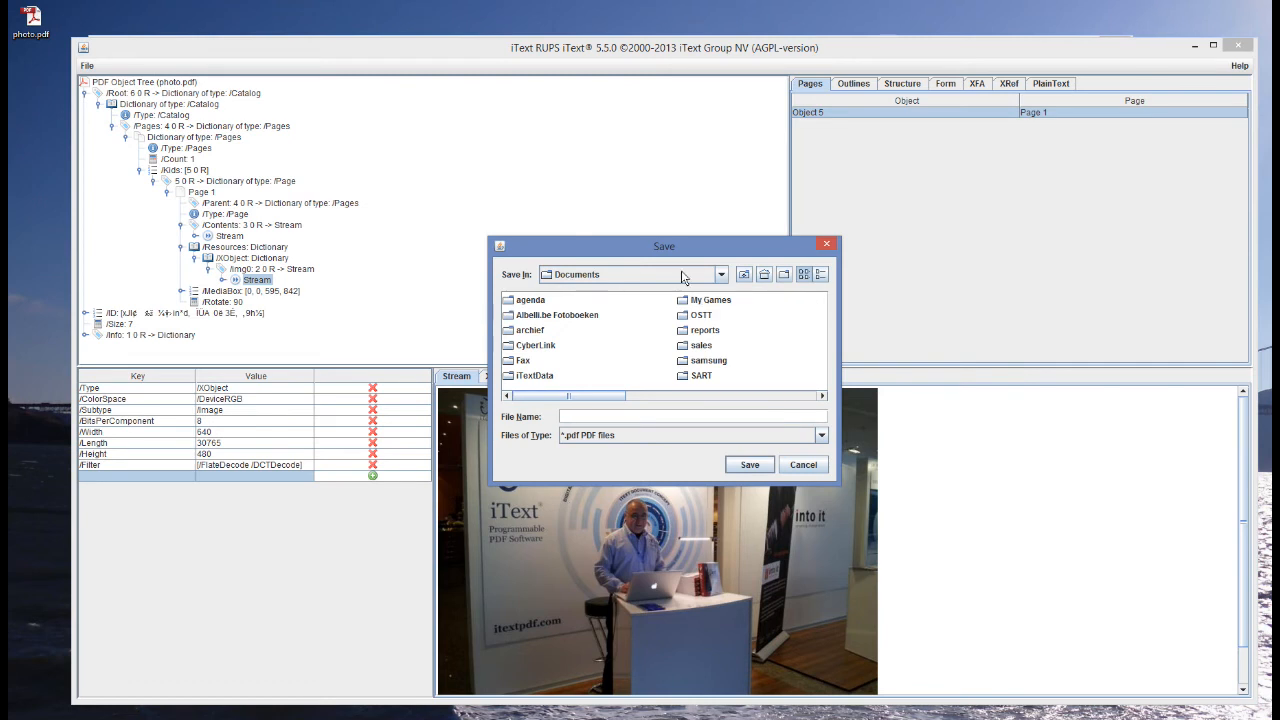
click(720, 274)
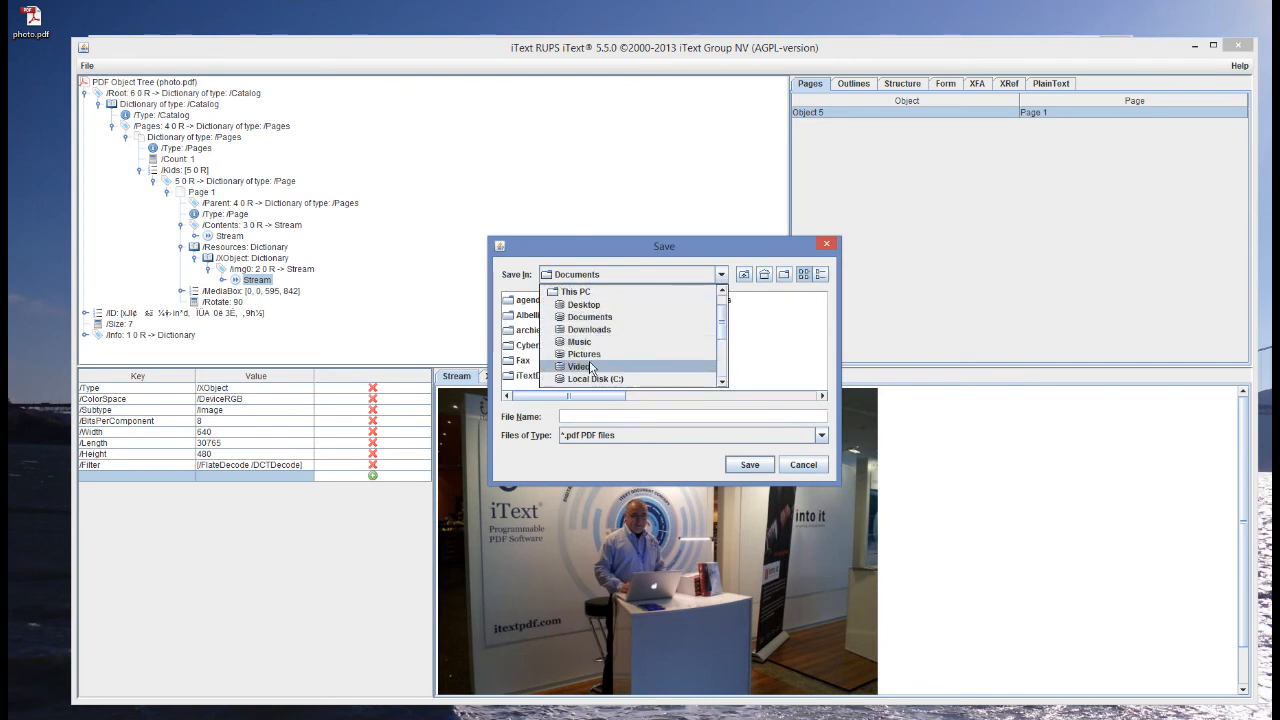
click(584, 304)
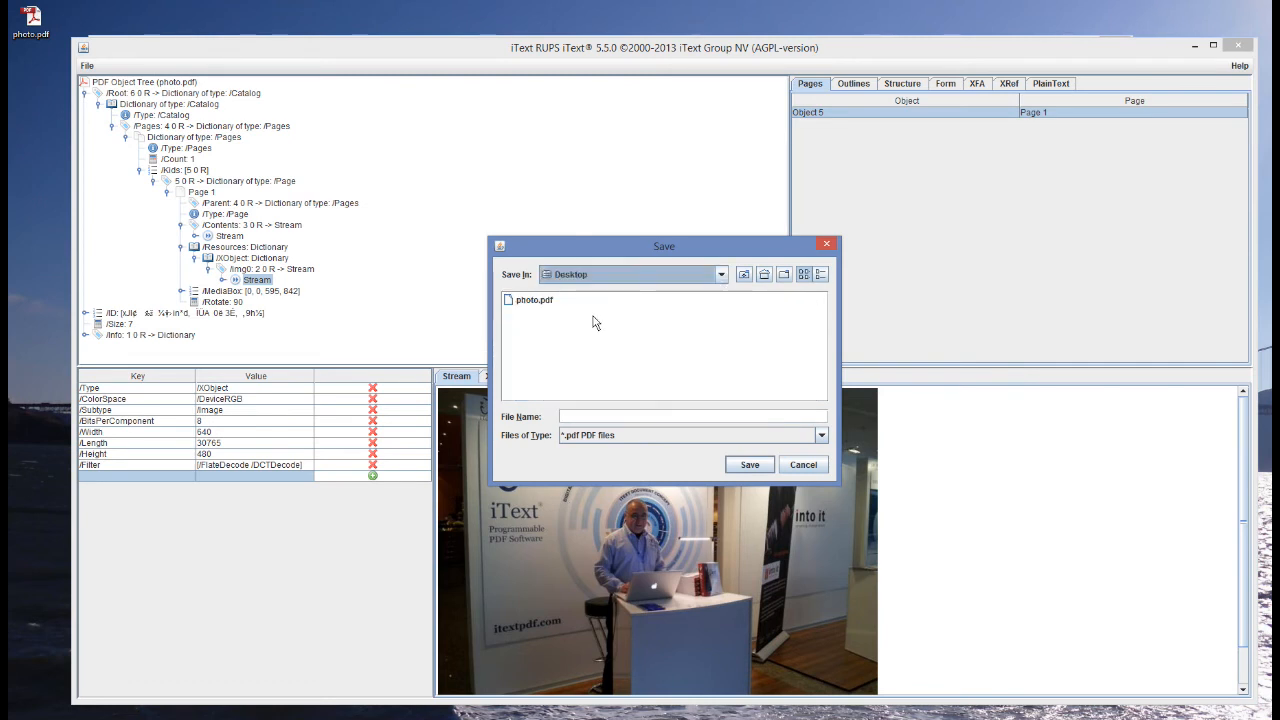
click(534, 299)
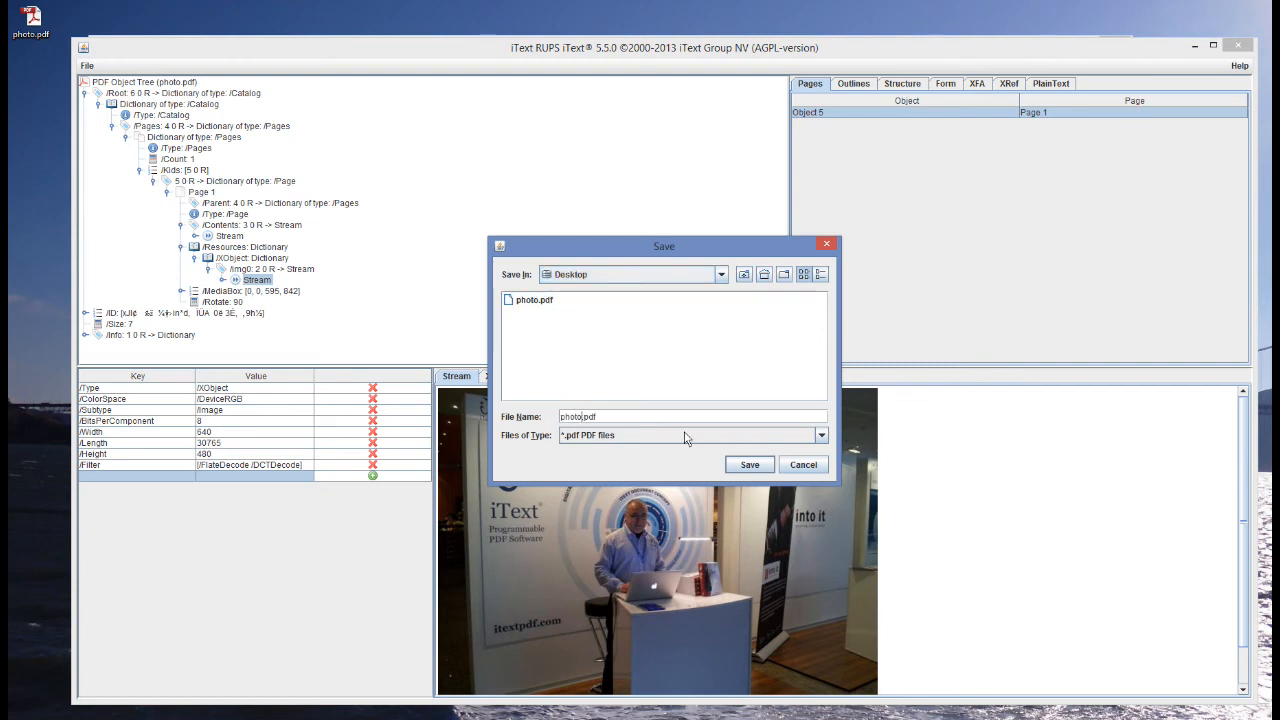
text(photo2.pdf)
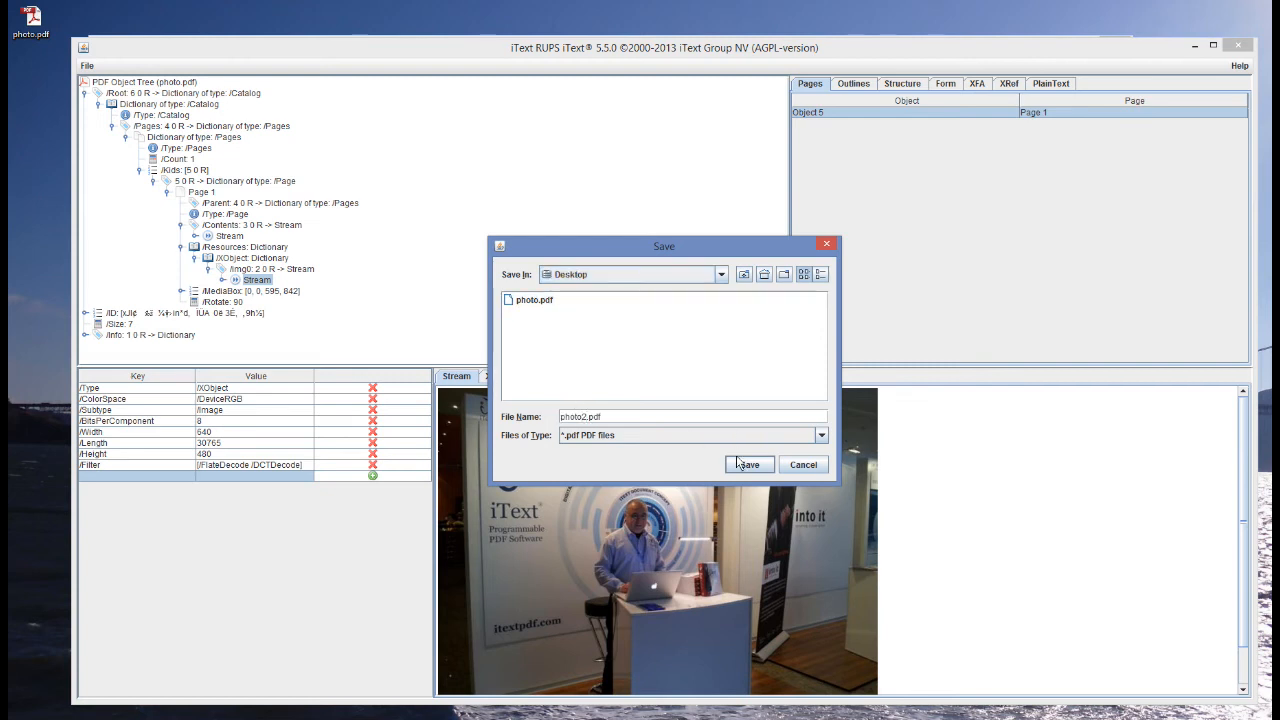
click(750, 464)
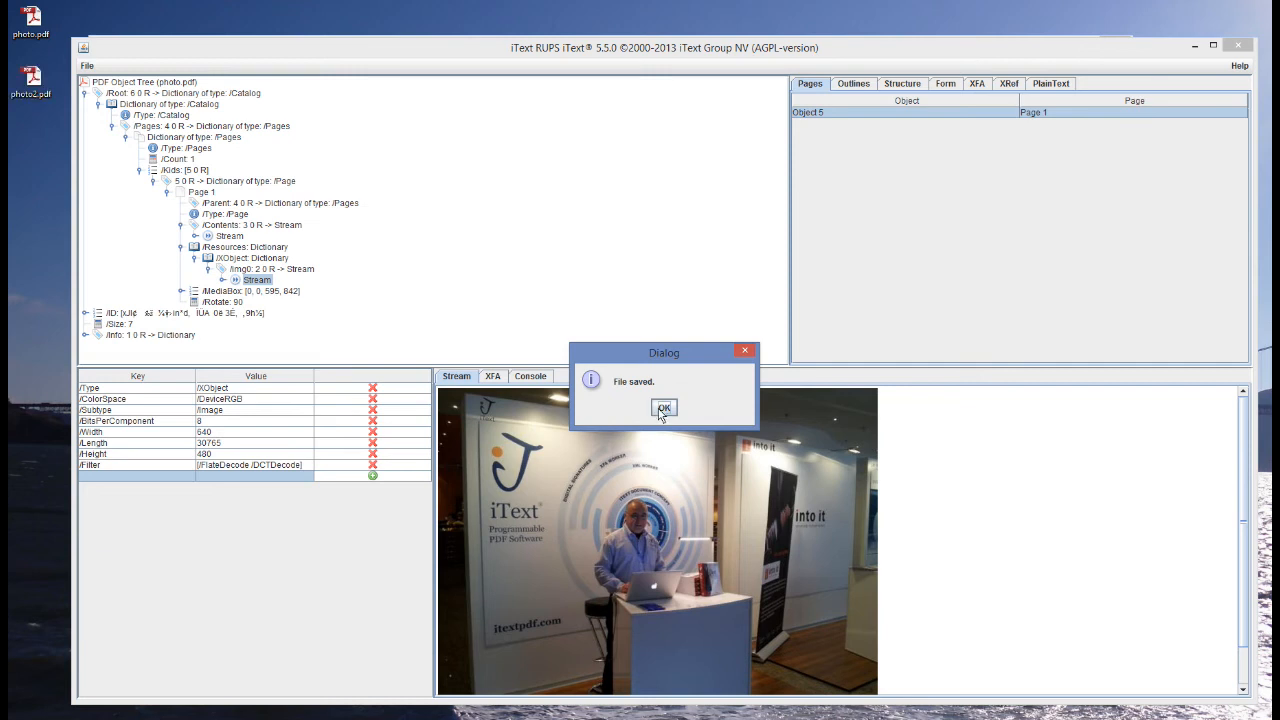
click(663, 408)
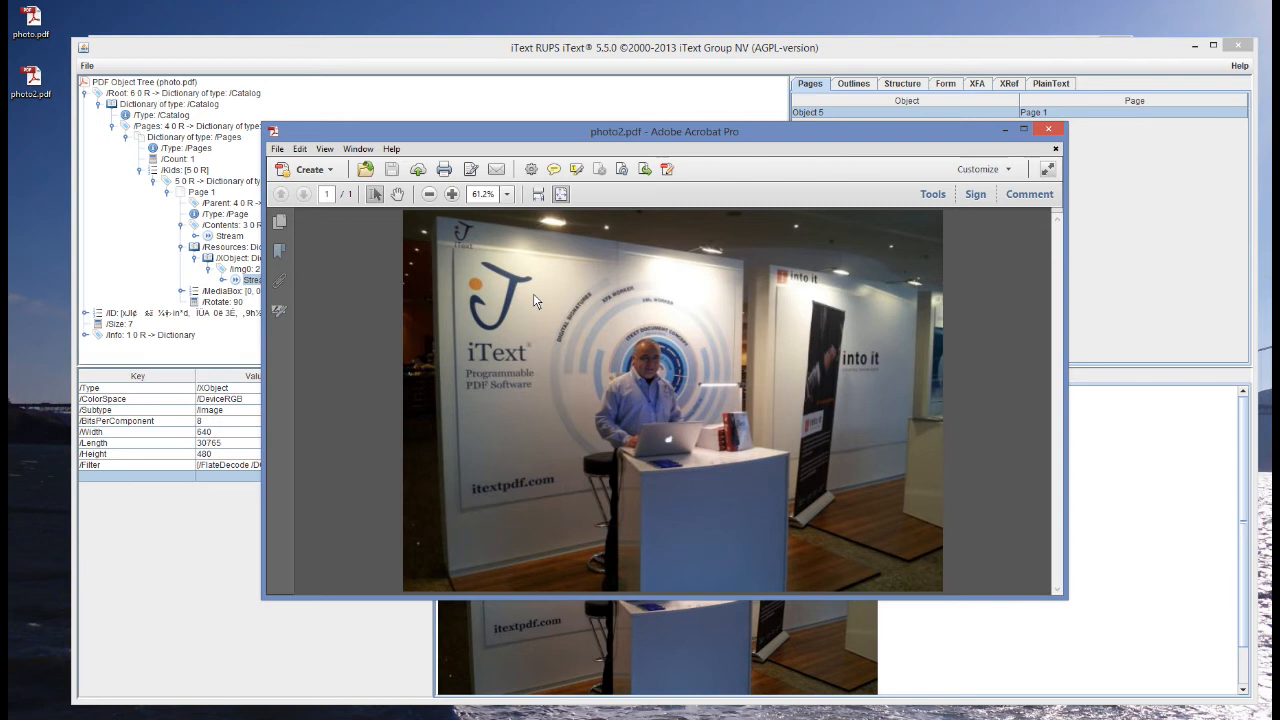
mouse_move(904, 132)
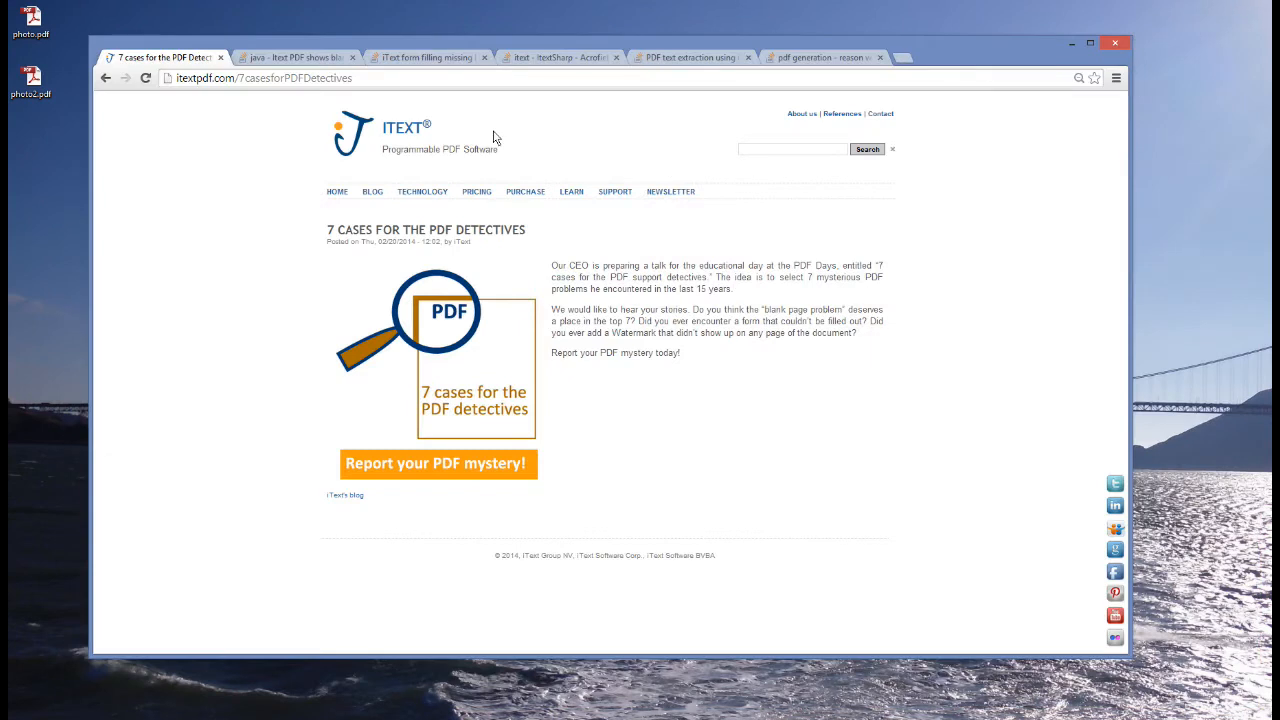
mouse_move(313, 76)
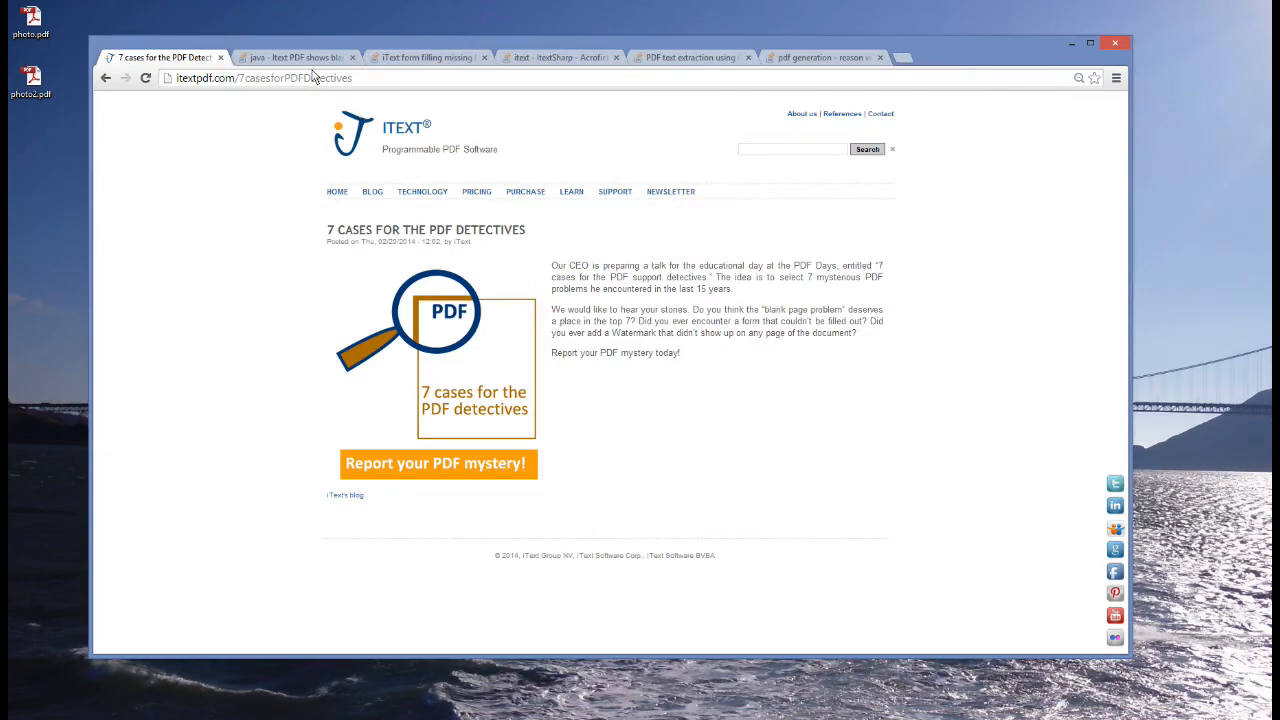
mouse_move(320, 64)
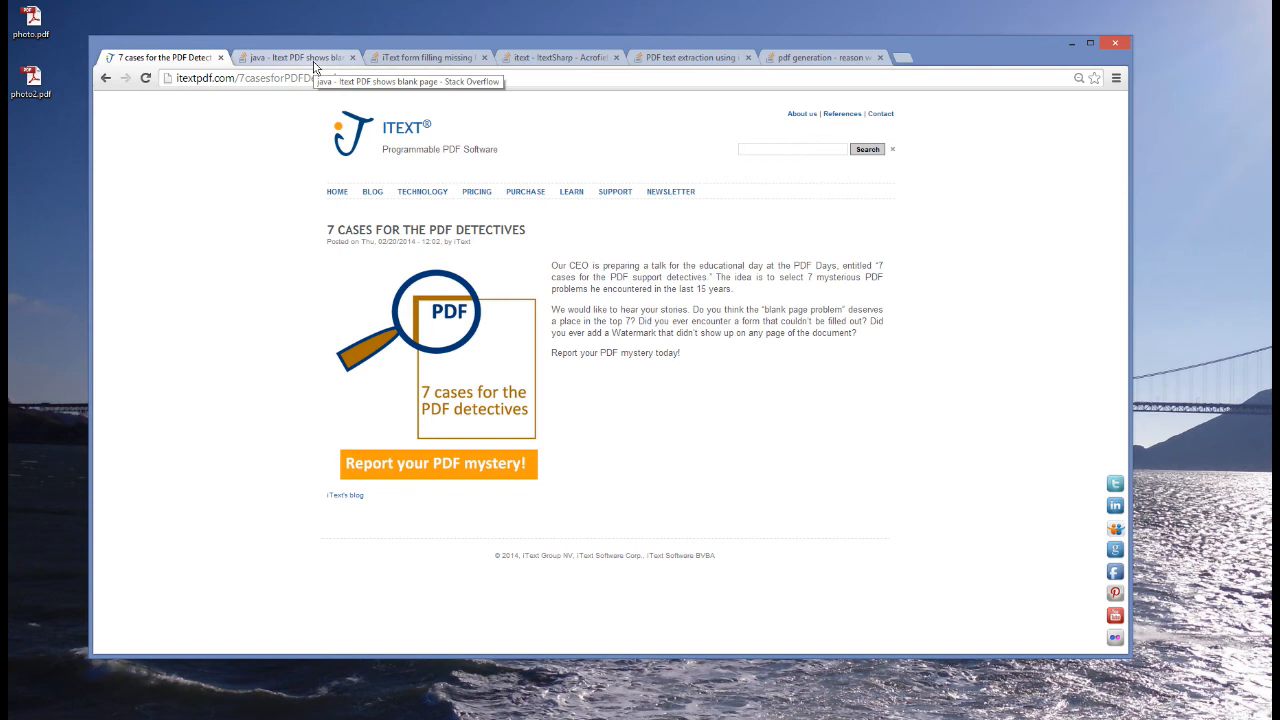
Browse the five Stack Overflow iText question tabs, then return to the iText Summit 2014 page.
click(295, 57)
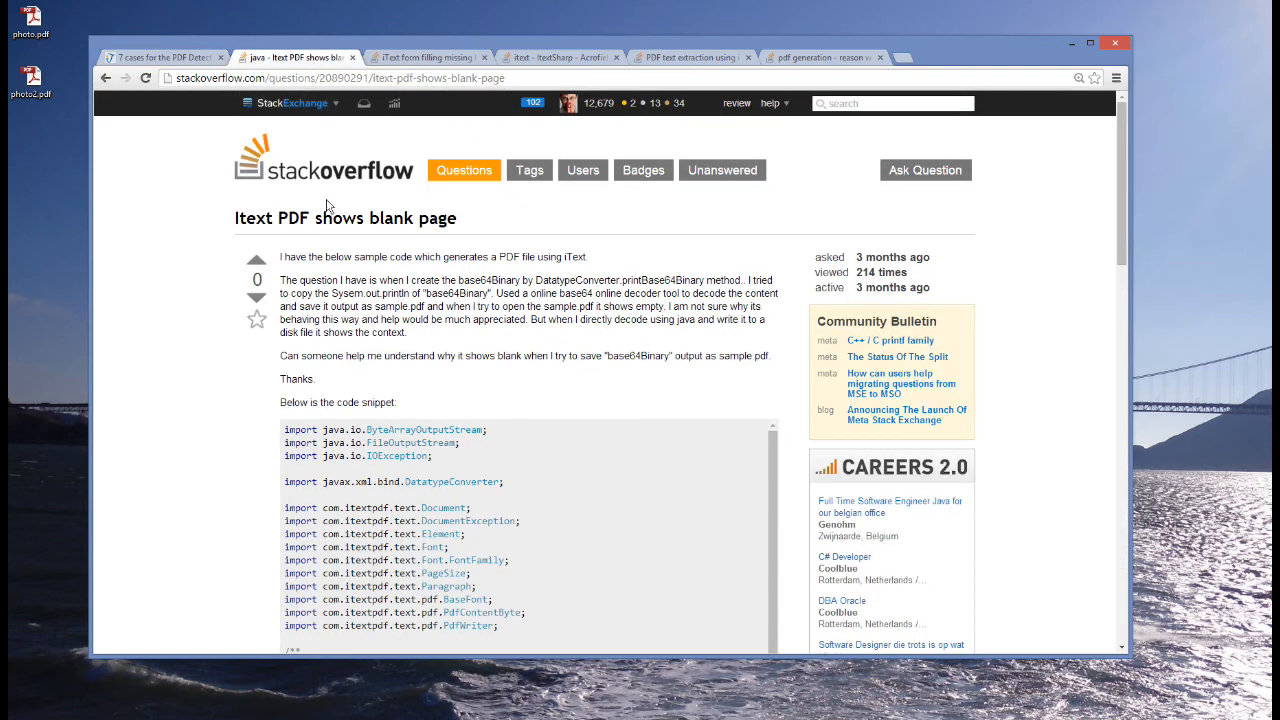
mouse_move(298, 238)
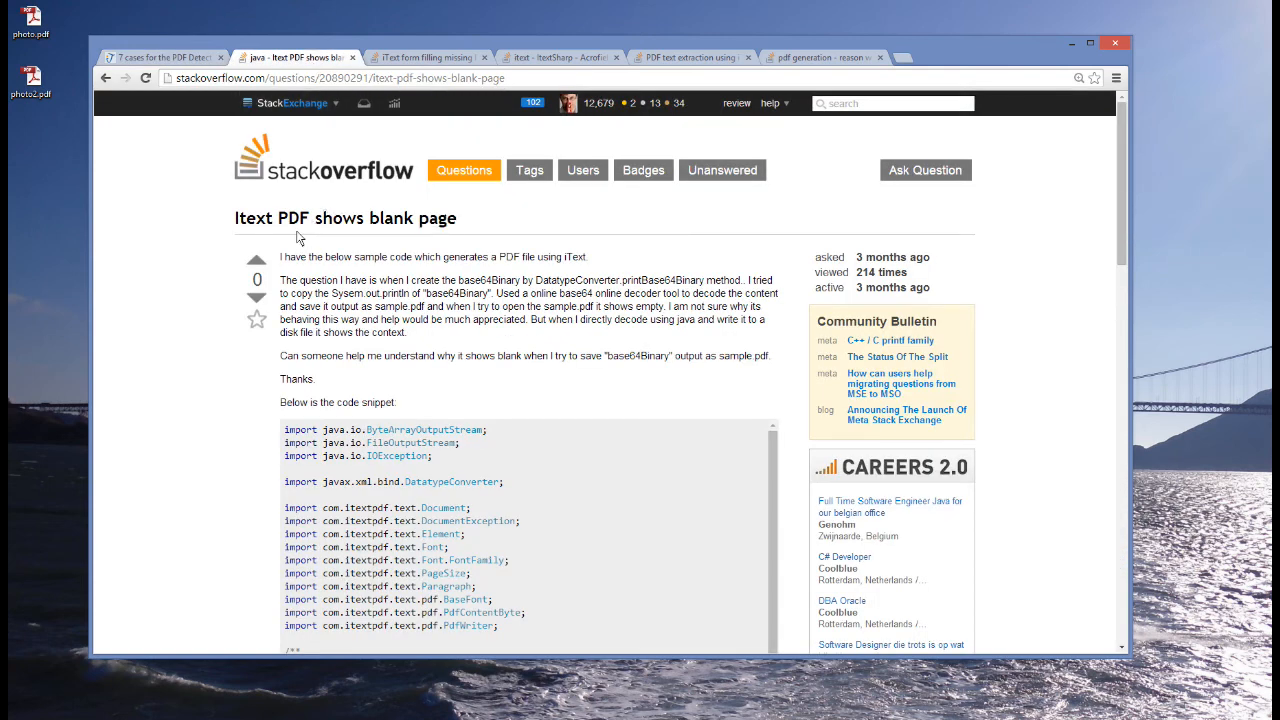
mouse_move(456, 243)
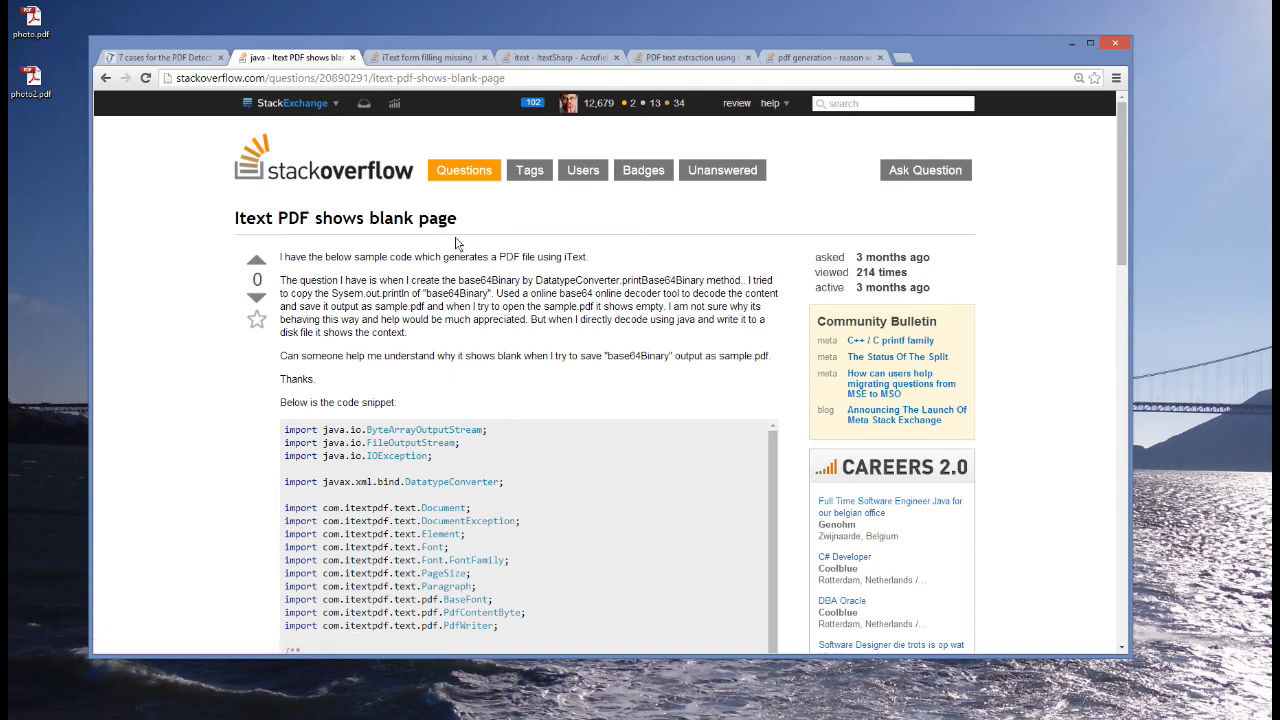
click(444, 57)
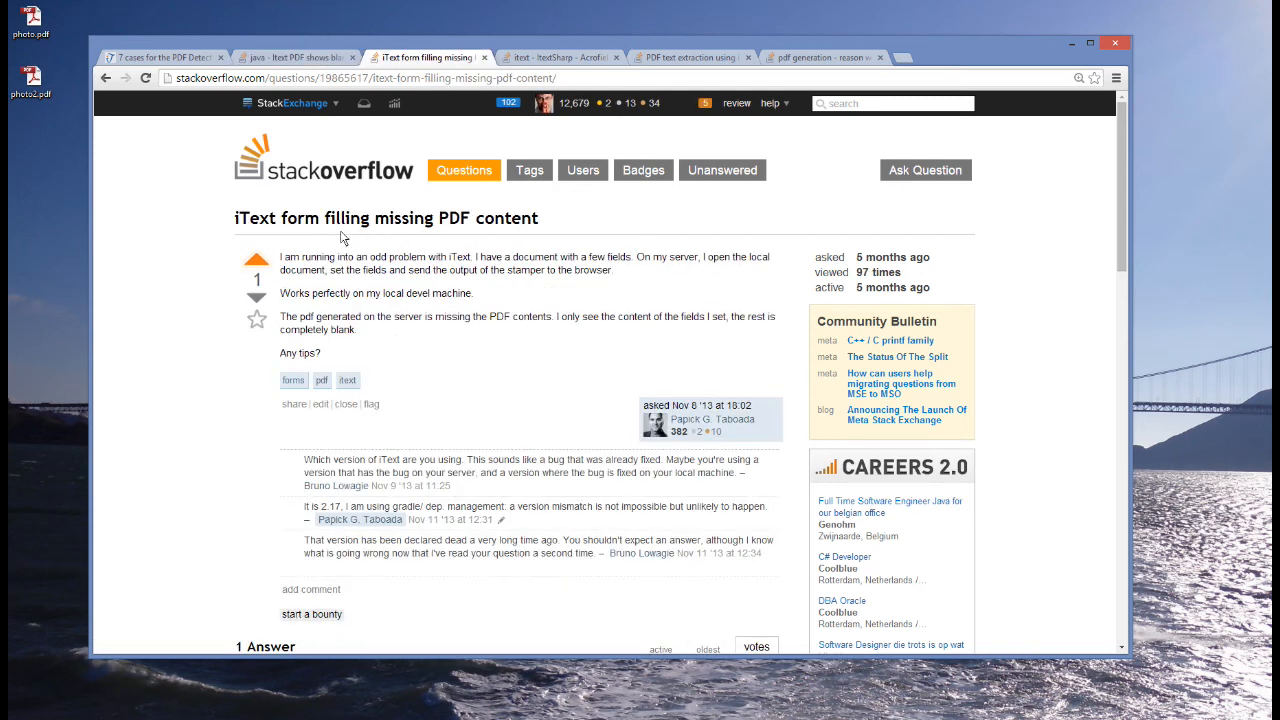
mouse_move(500, 257)
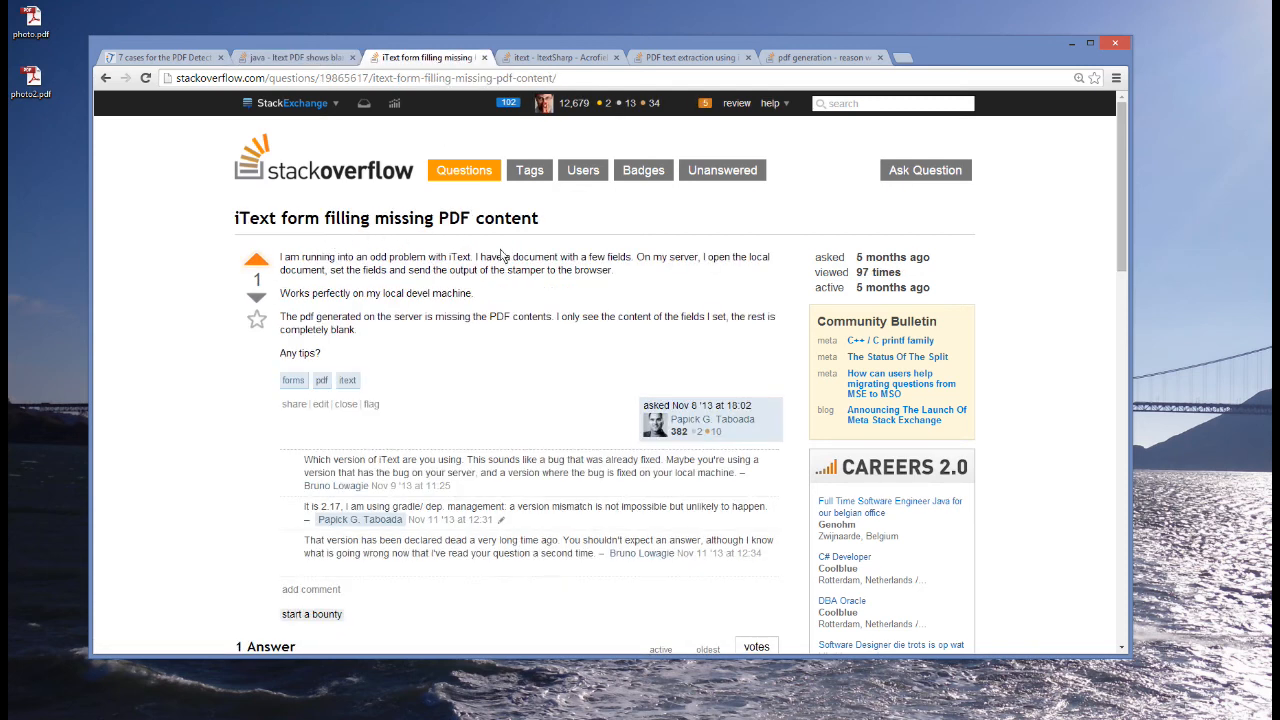
click(567, 57)
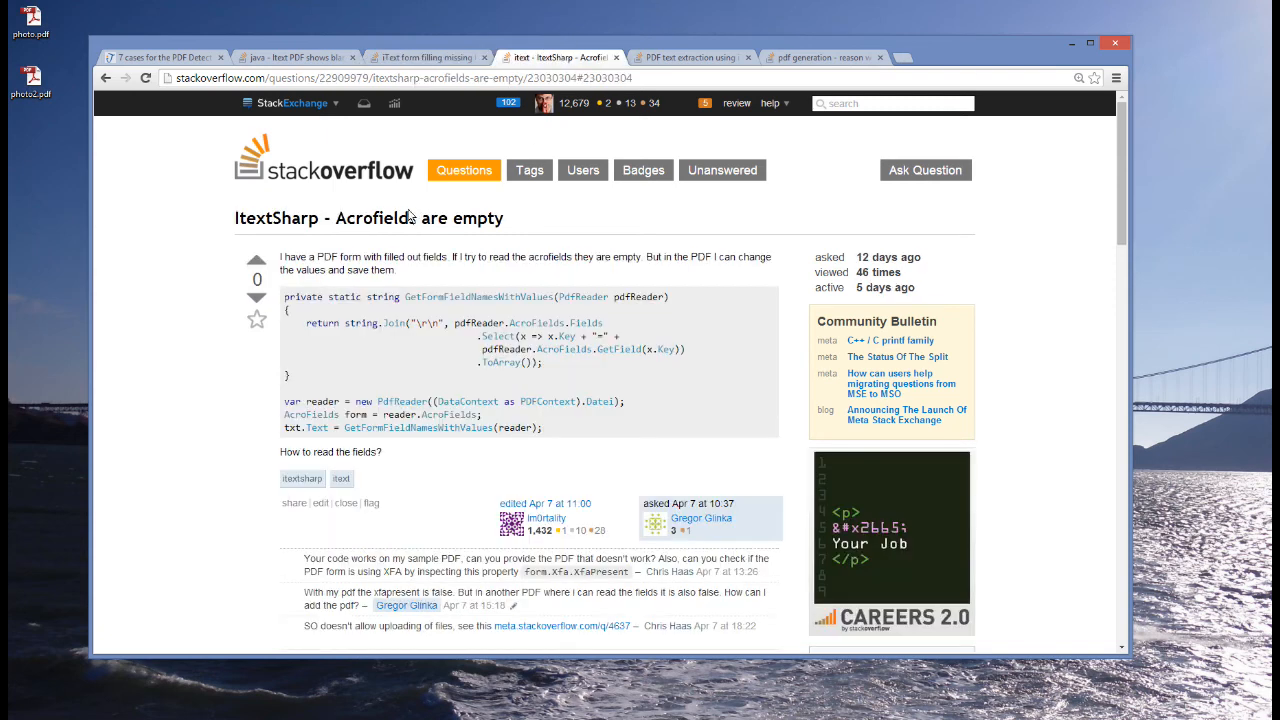
click(690, 57)
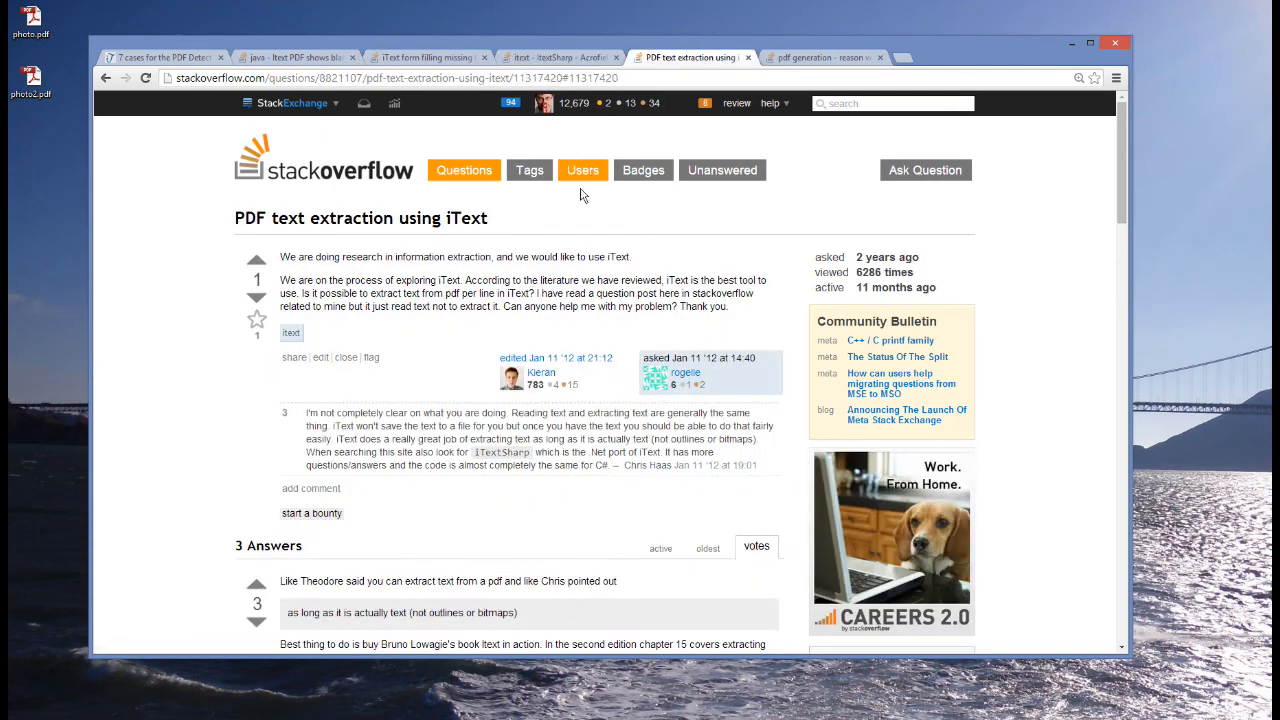
mouse_move(437, 247)
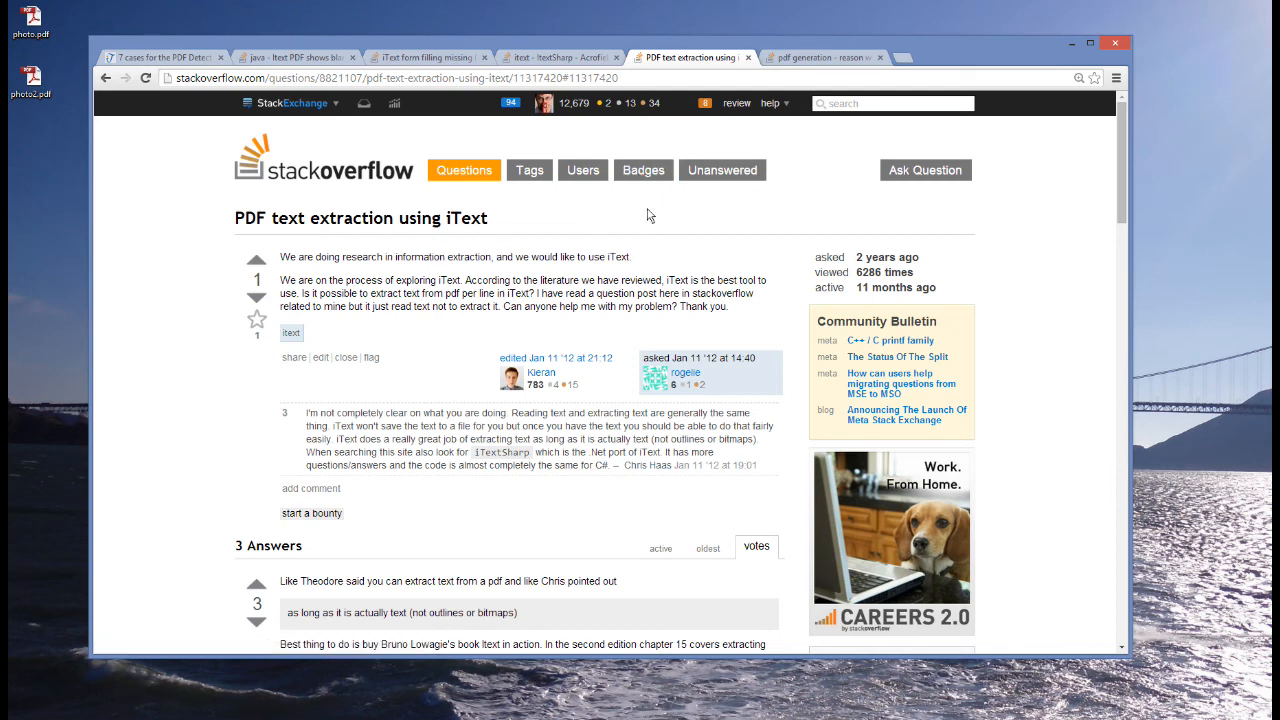
click(827, 57)
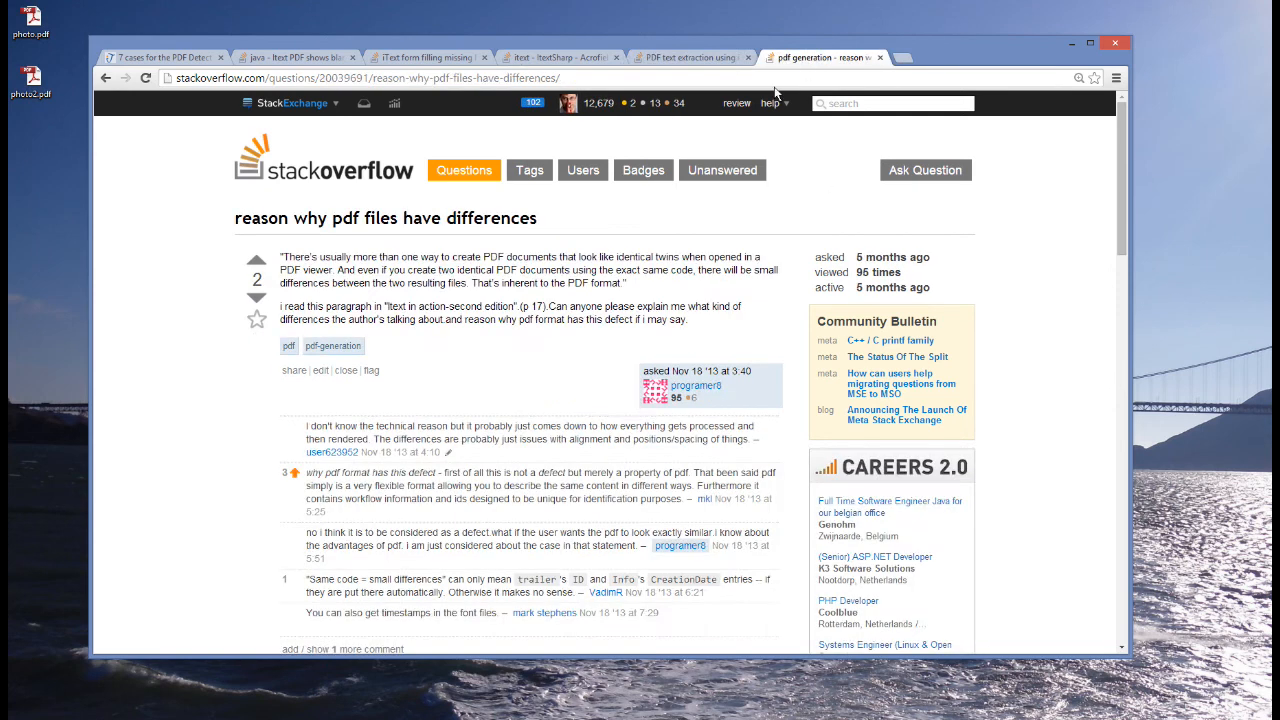
mouse_move(594, 220)
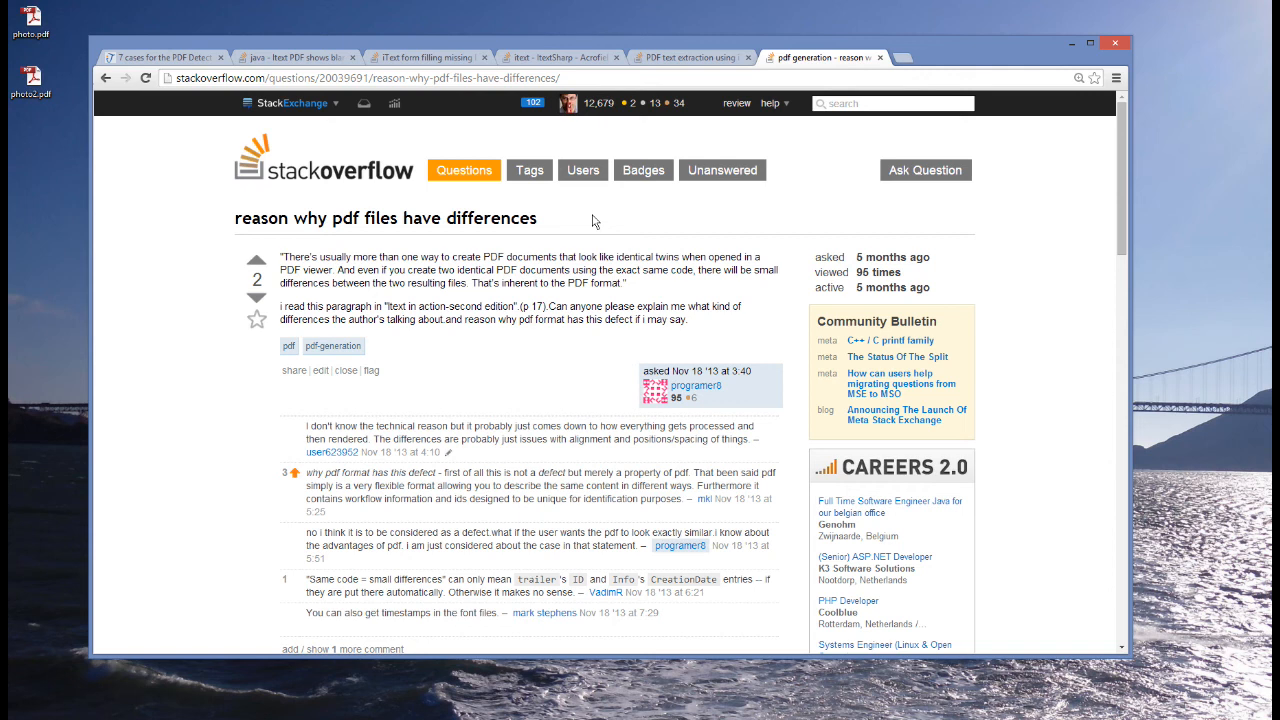
click(175, 57)
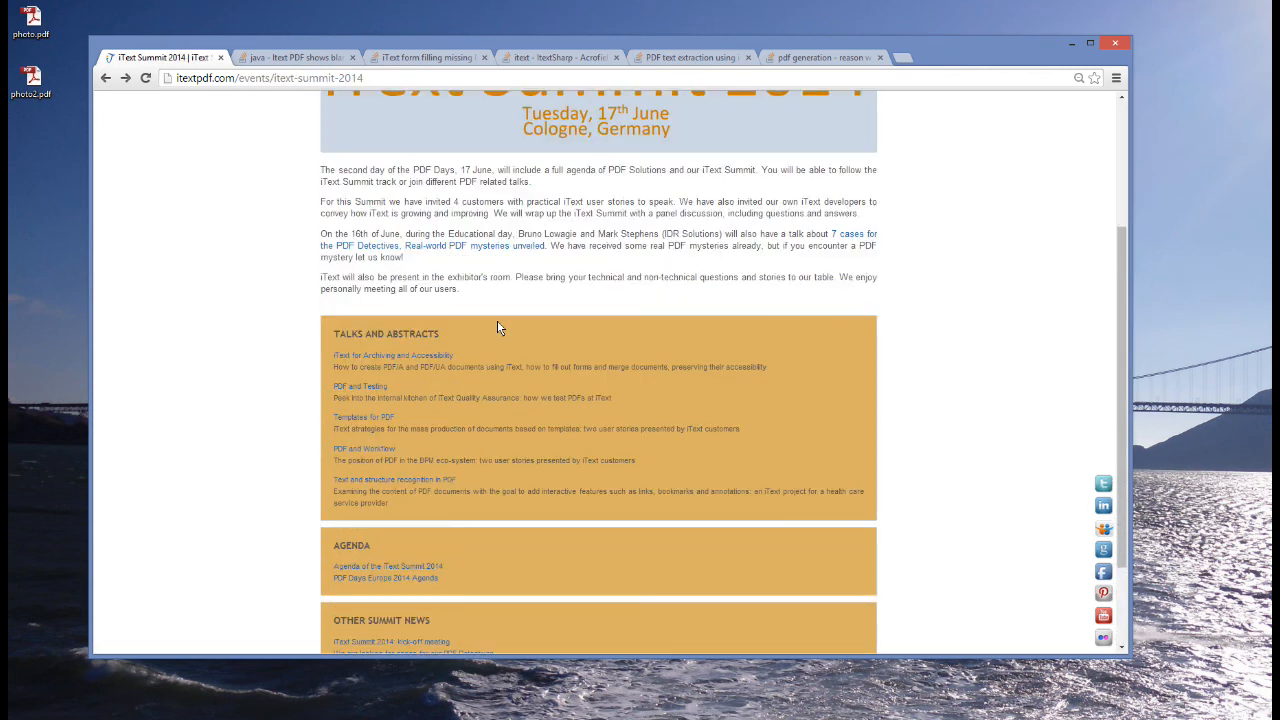
scroll(down, 3)
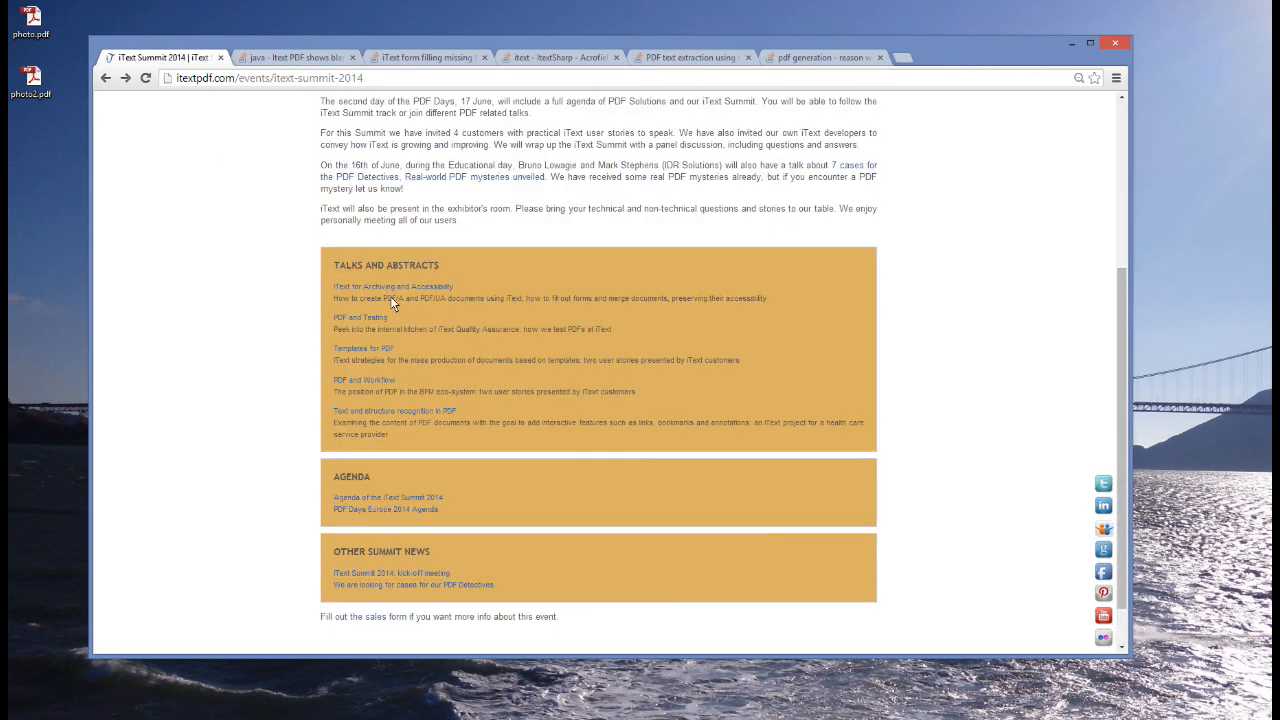
mouse_move(417, 302)
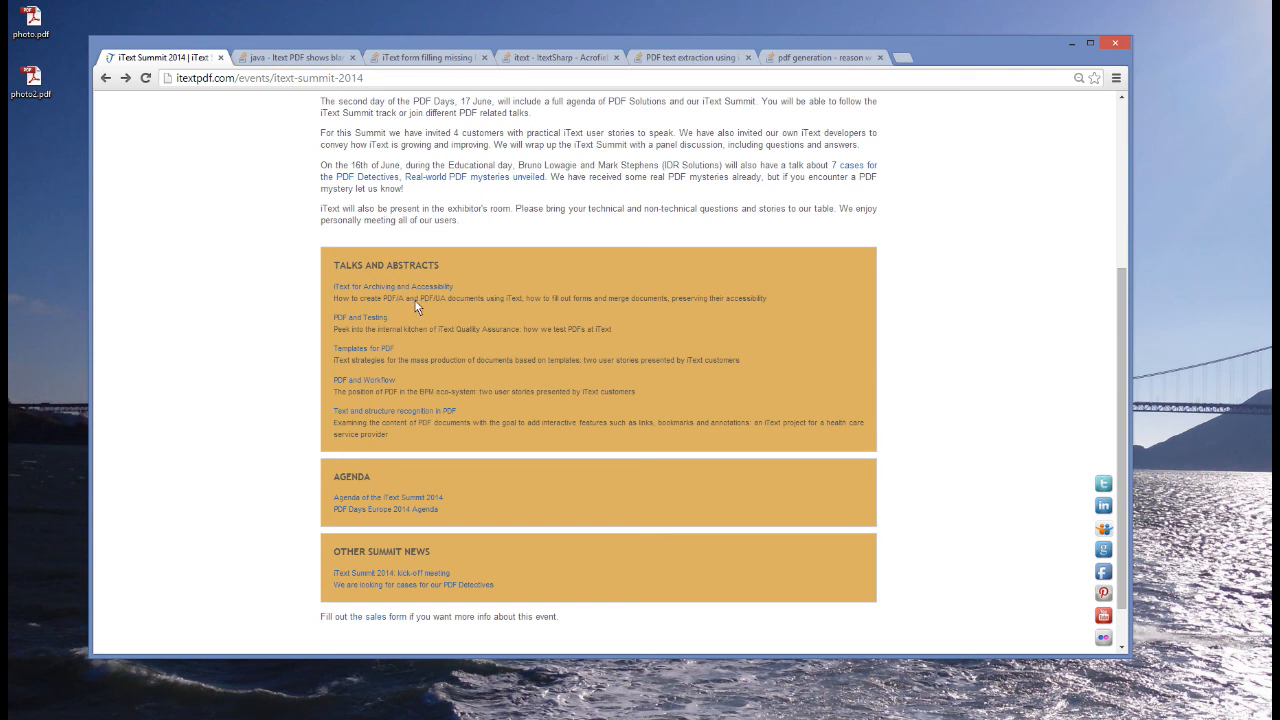
mouse_move(396, 330)
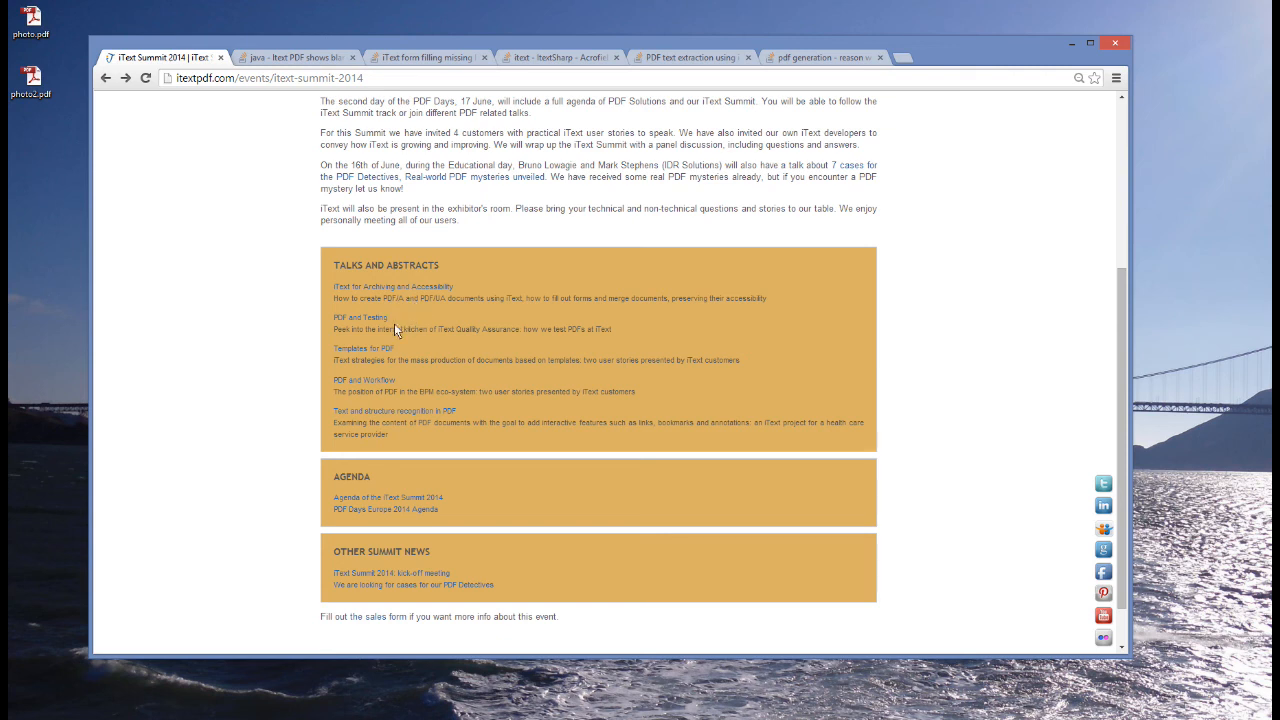
mouse_move(428, 385)
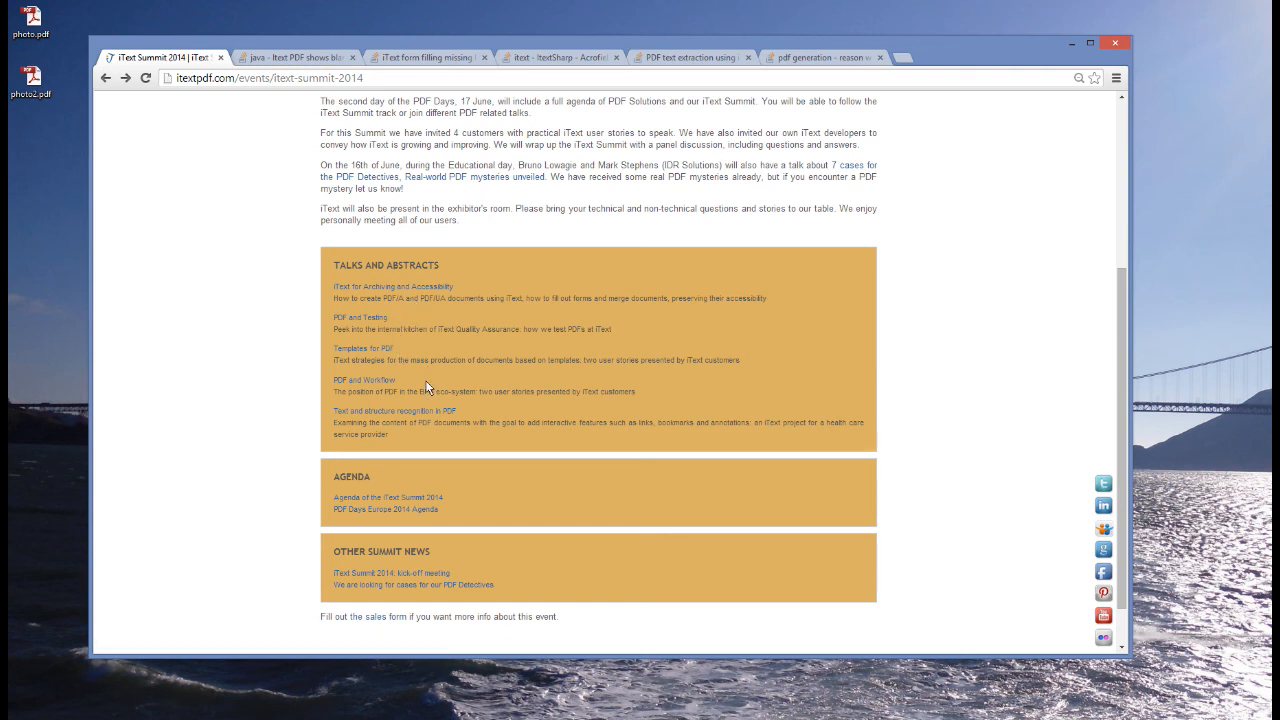
mouse_move(368, 365)
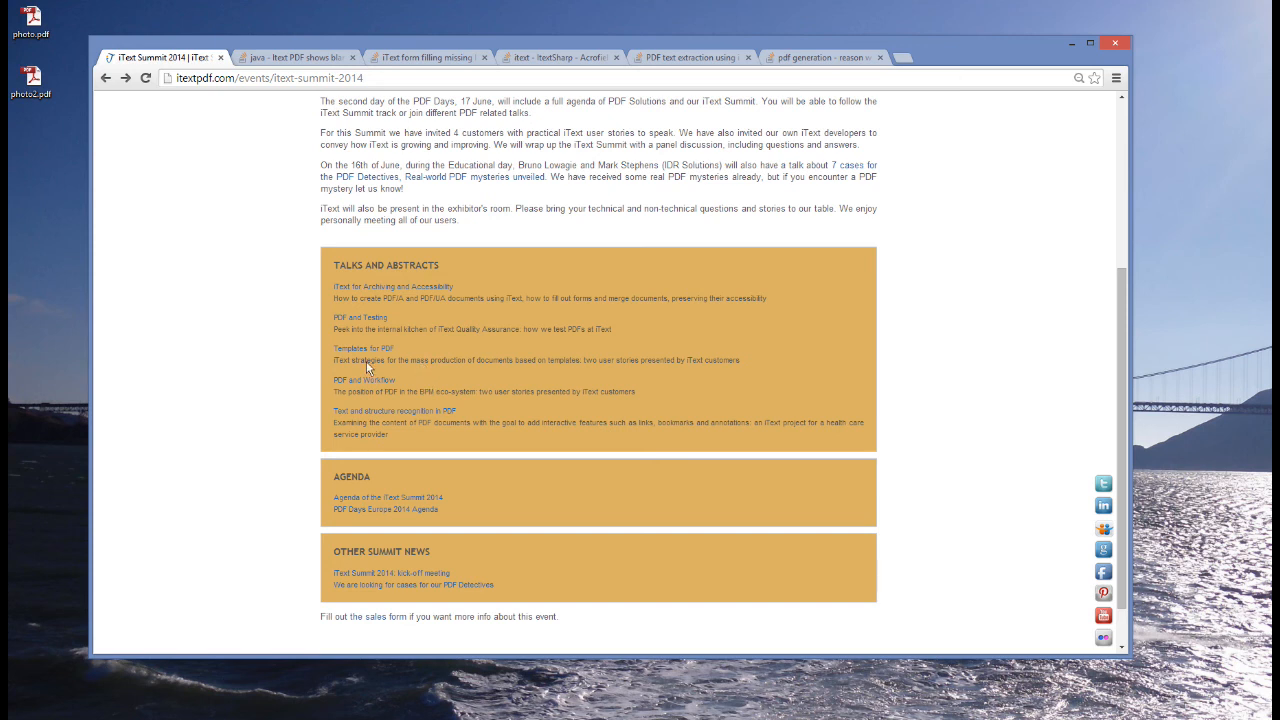
mouse_move(397, 394)
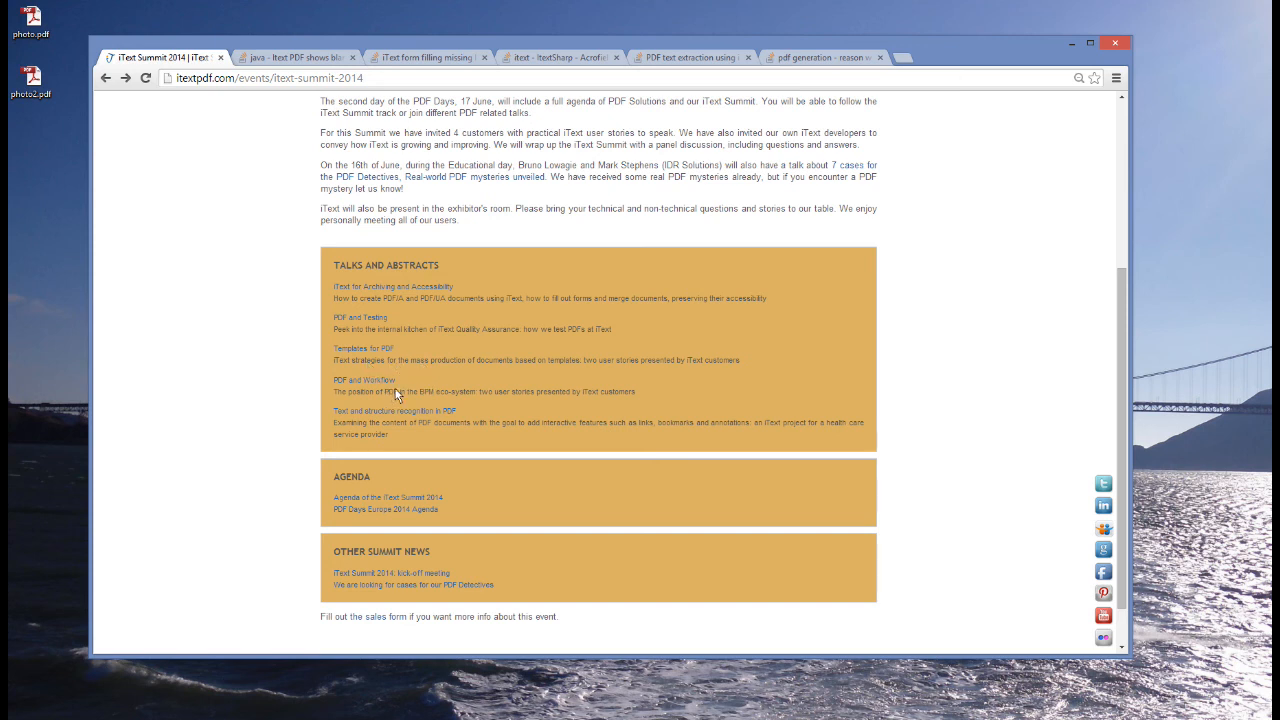
mouse_move(430, 387)
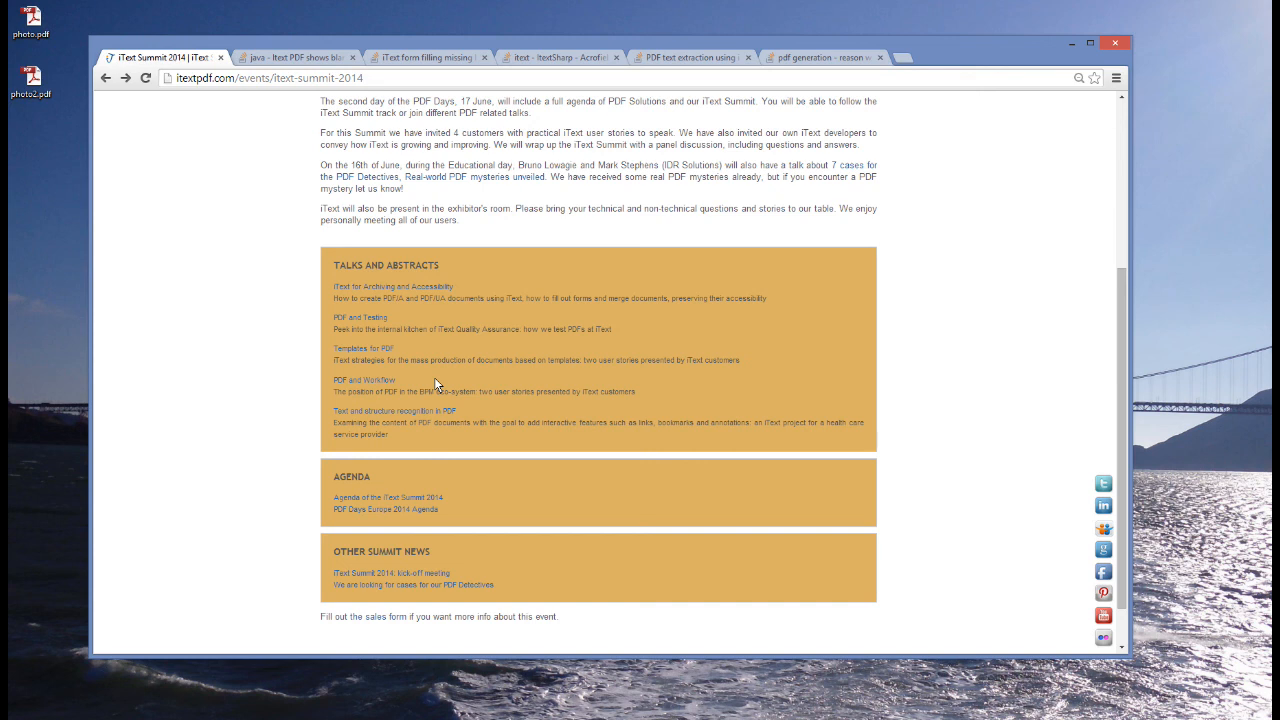
mouse_move(392, 424)
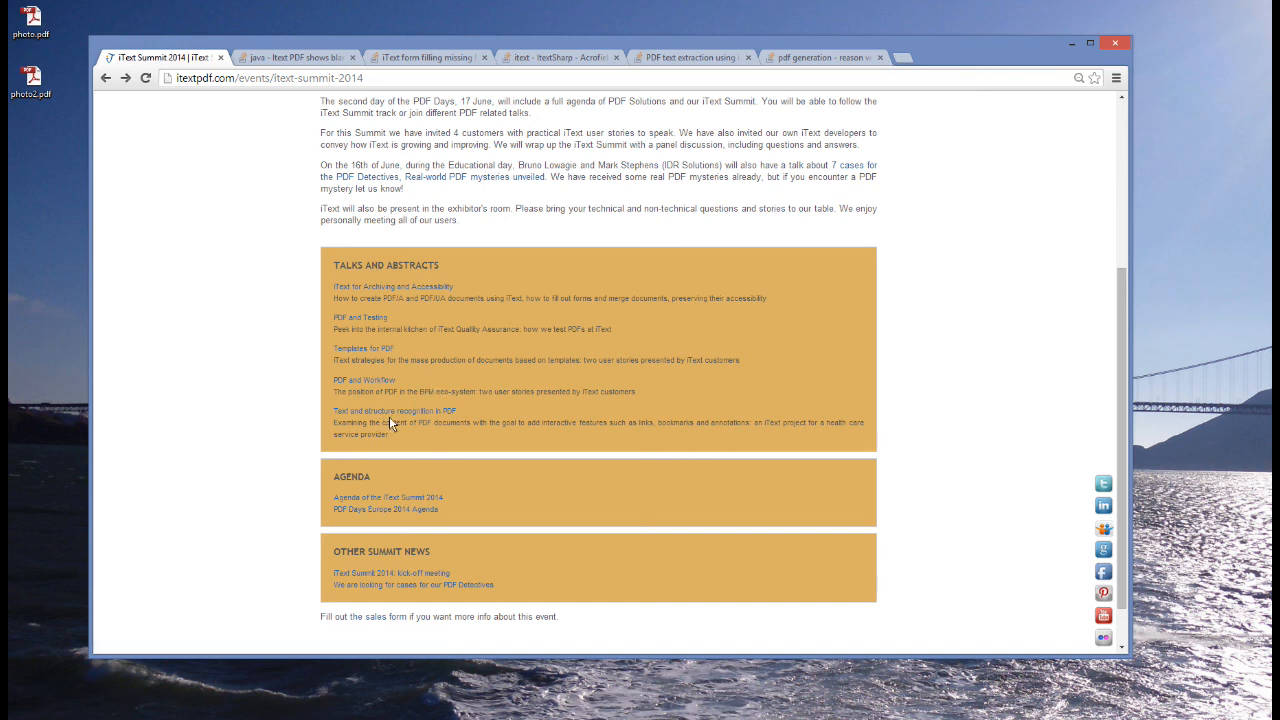
mouse_move(390, 433)
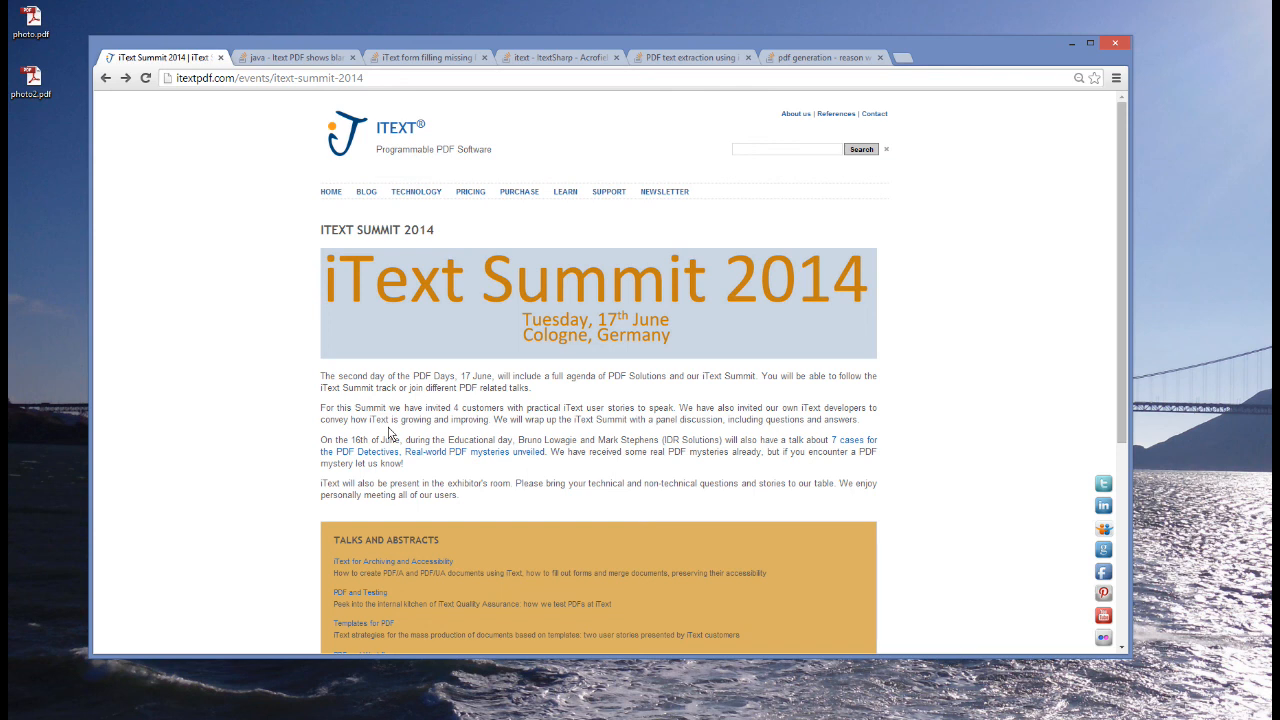
mouse_move(397, 435)
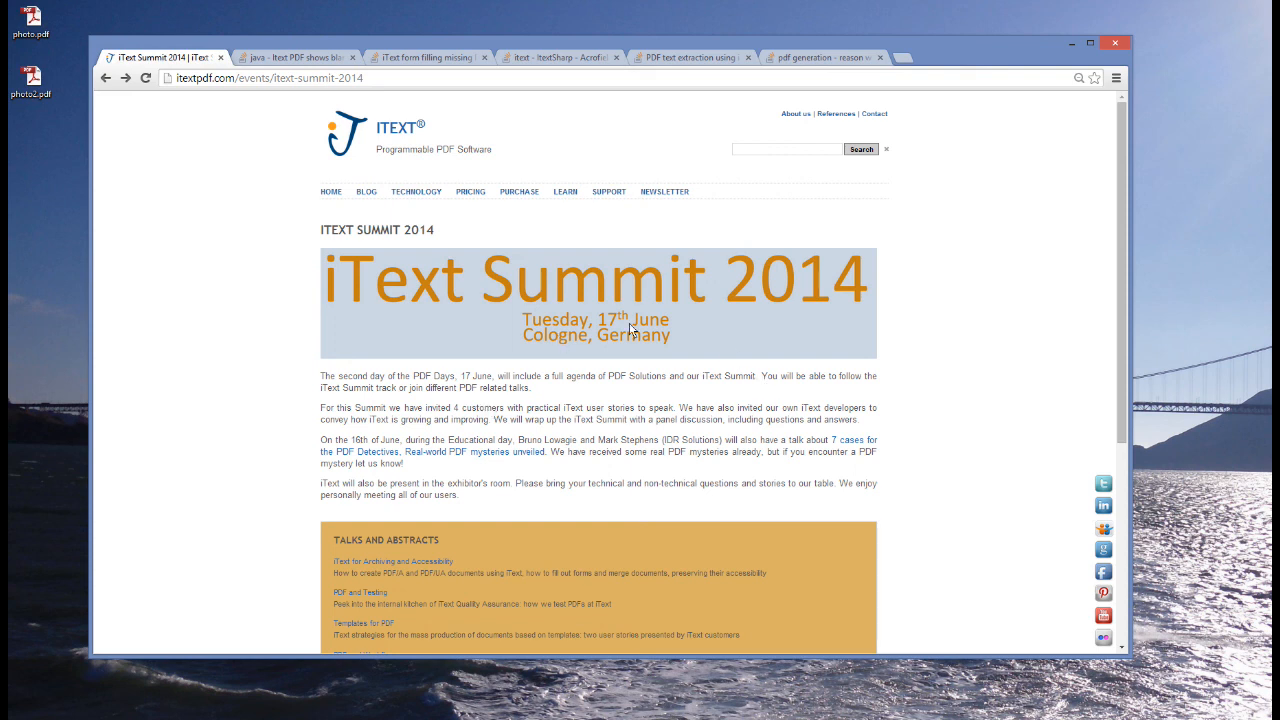
mouse_move(1027, 511)
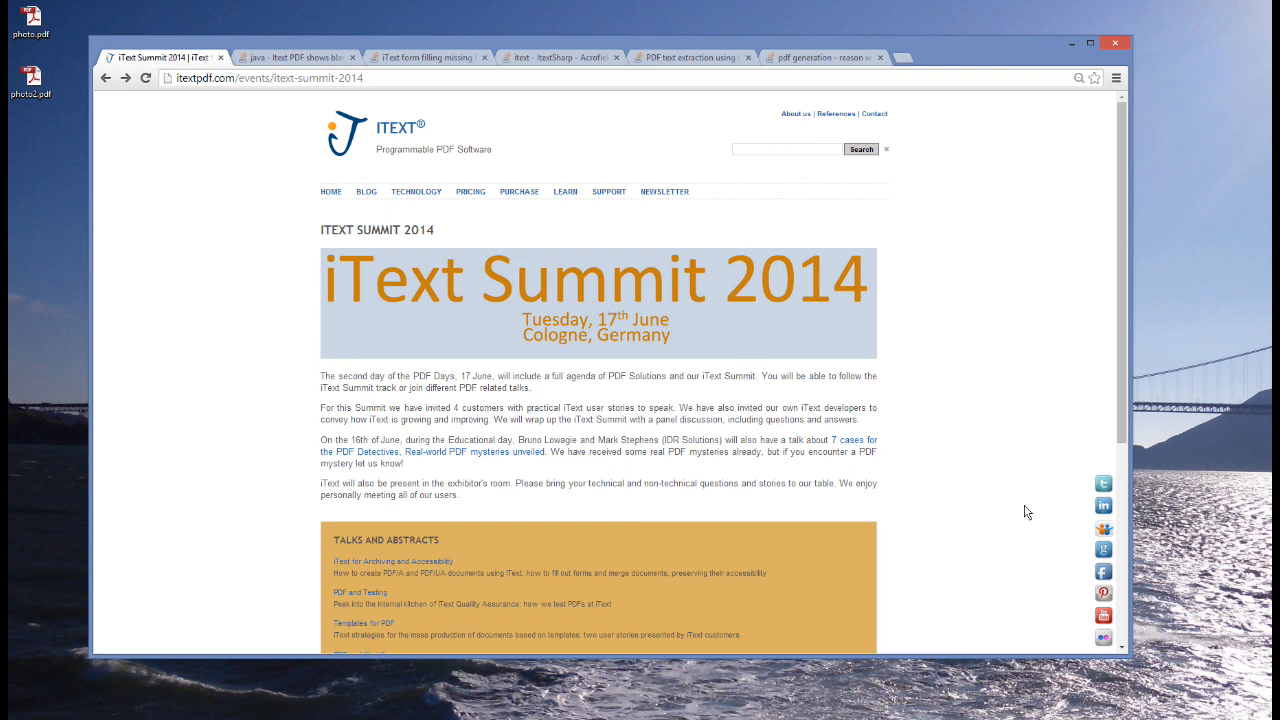